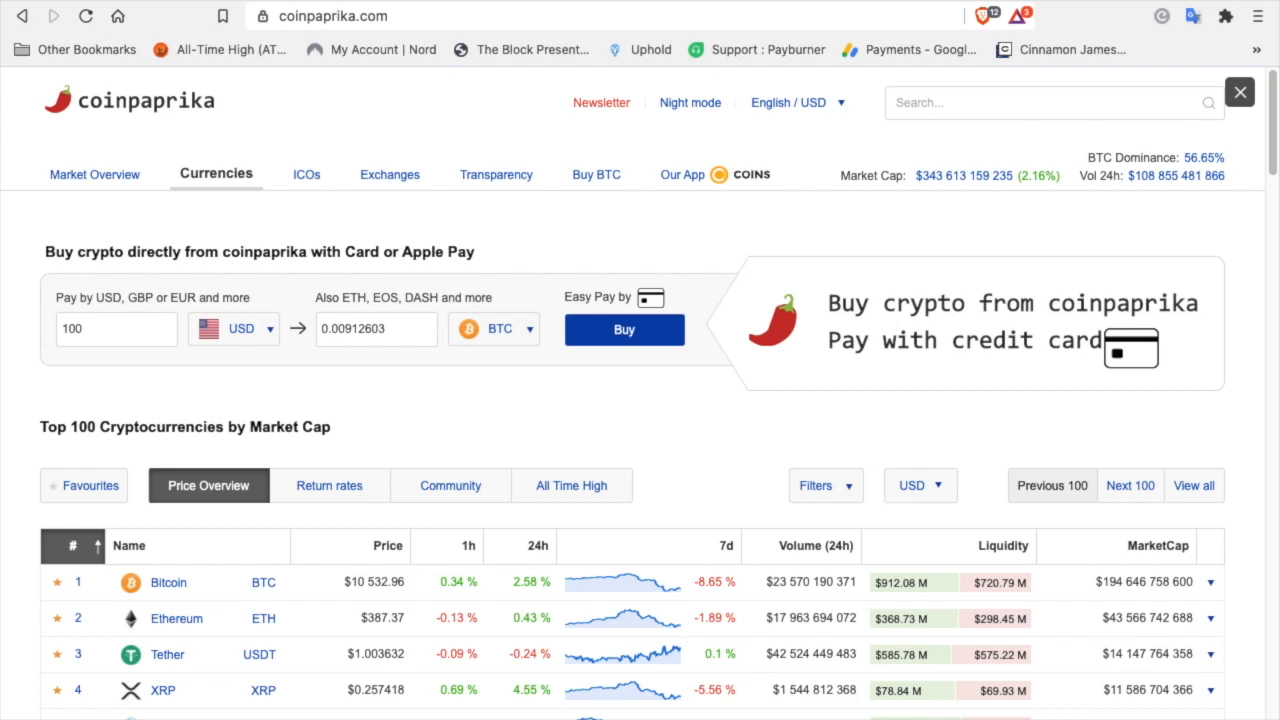
Step: Scroll down through the Coinpaprika Top 100 Cryptocurrencies table
{"action": "scroll", "scroll_direction": "down", "scroll_amount": 3}
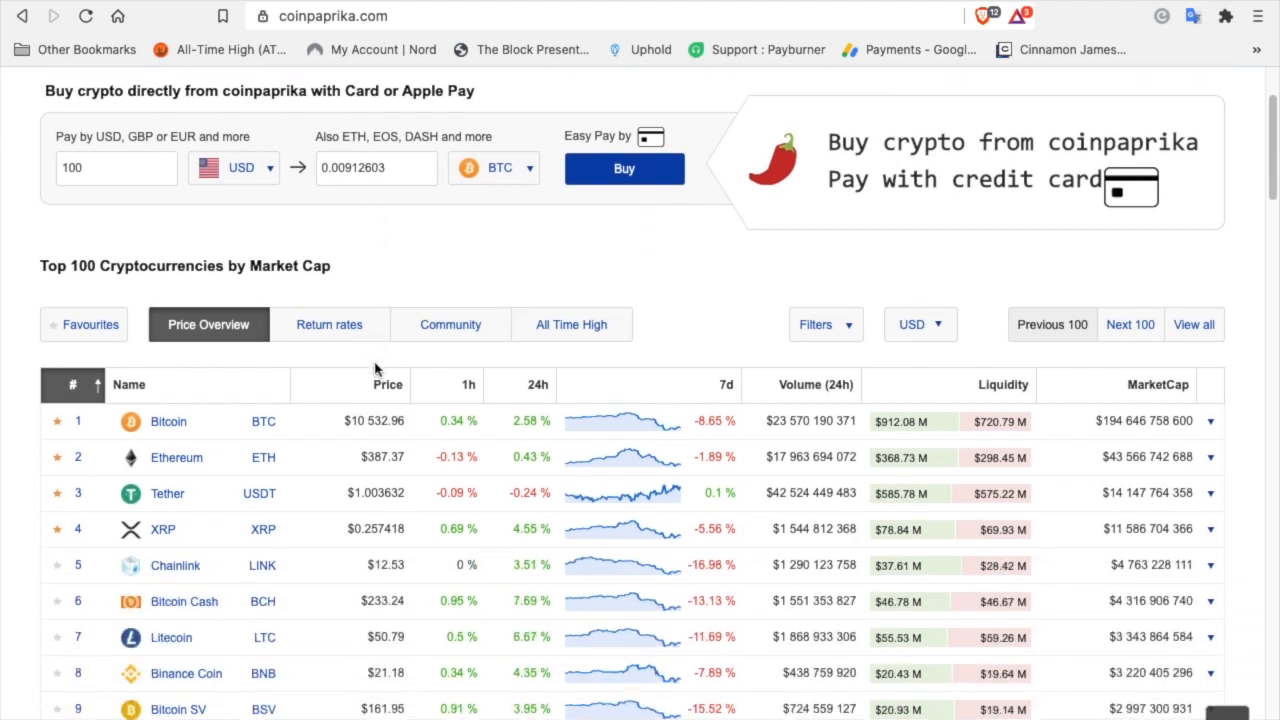
{"action": "scroll", "scroll_direction": "down", "scroll_amount": 3}
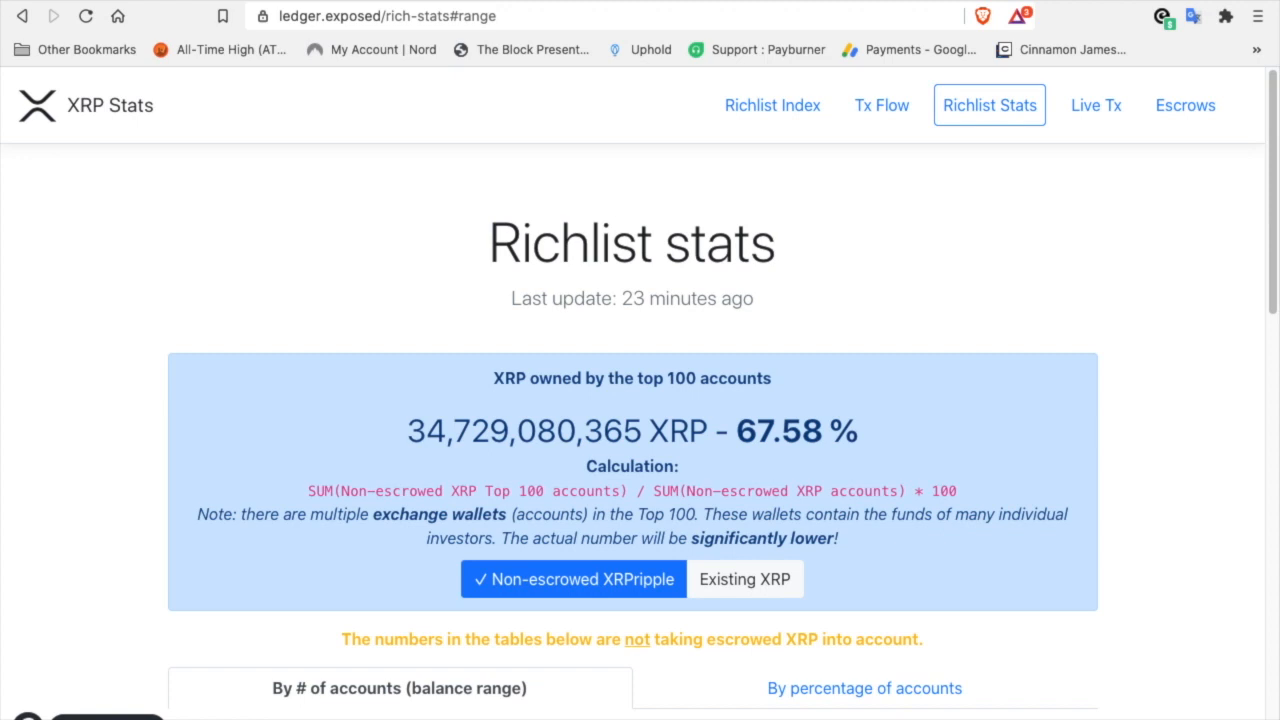
{"action": "mouse_move", "coordinate": [540, 340]}
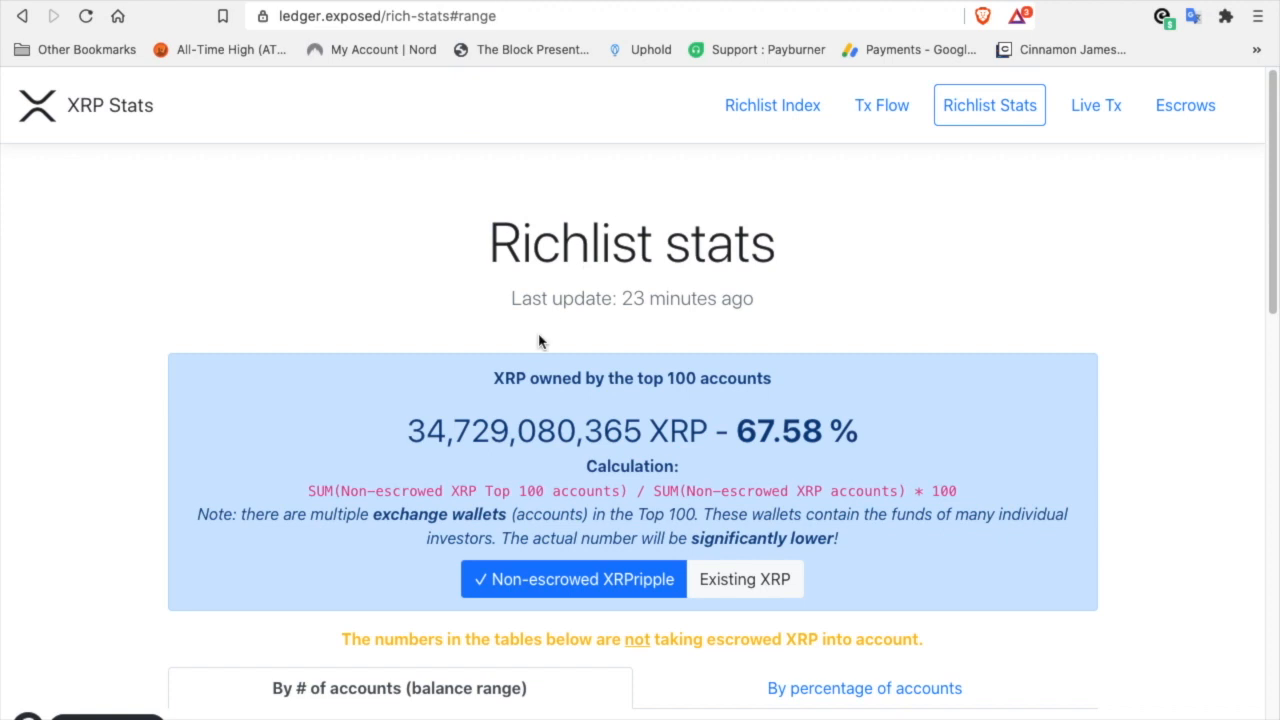
Step: Review the balance-range table, then switch the richlist to the 'By percentage of accounts' view
{"action": "scroll", "scroll_direction": "down", "scroll_amount": 3}
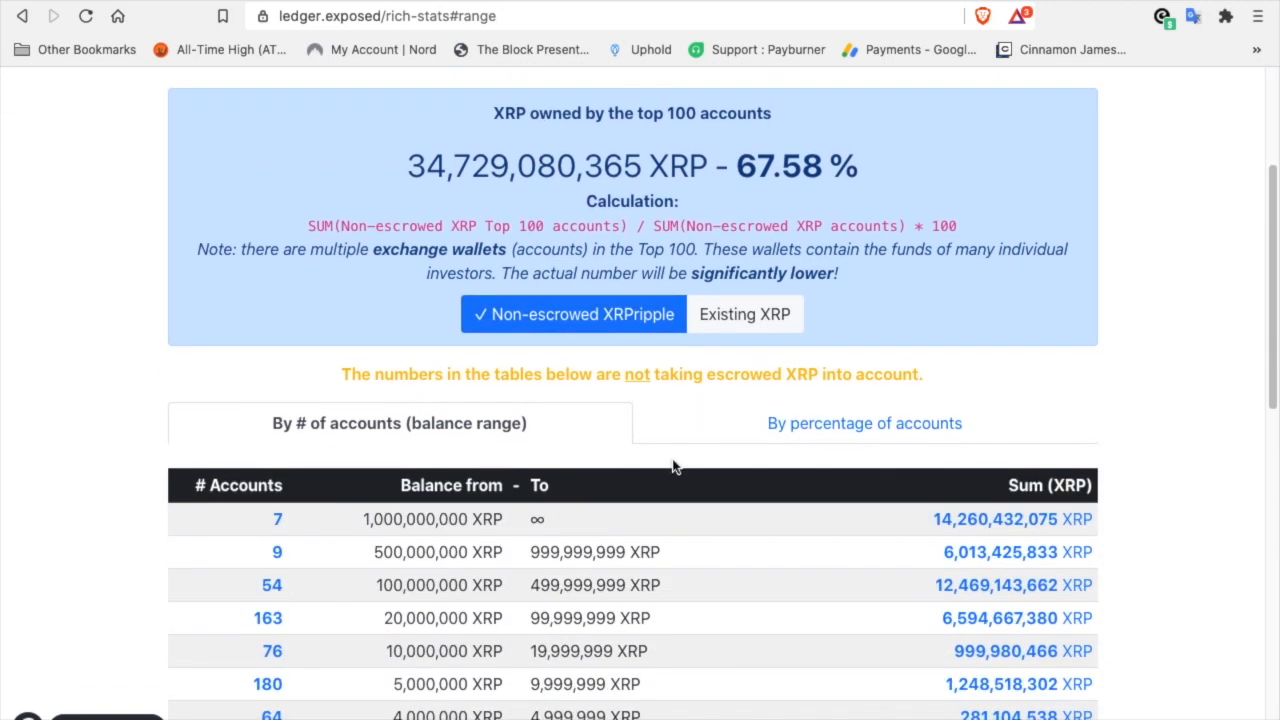
{"action": "scroll", "scroll_direction": "down", "scroll_amount": 3}
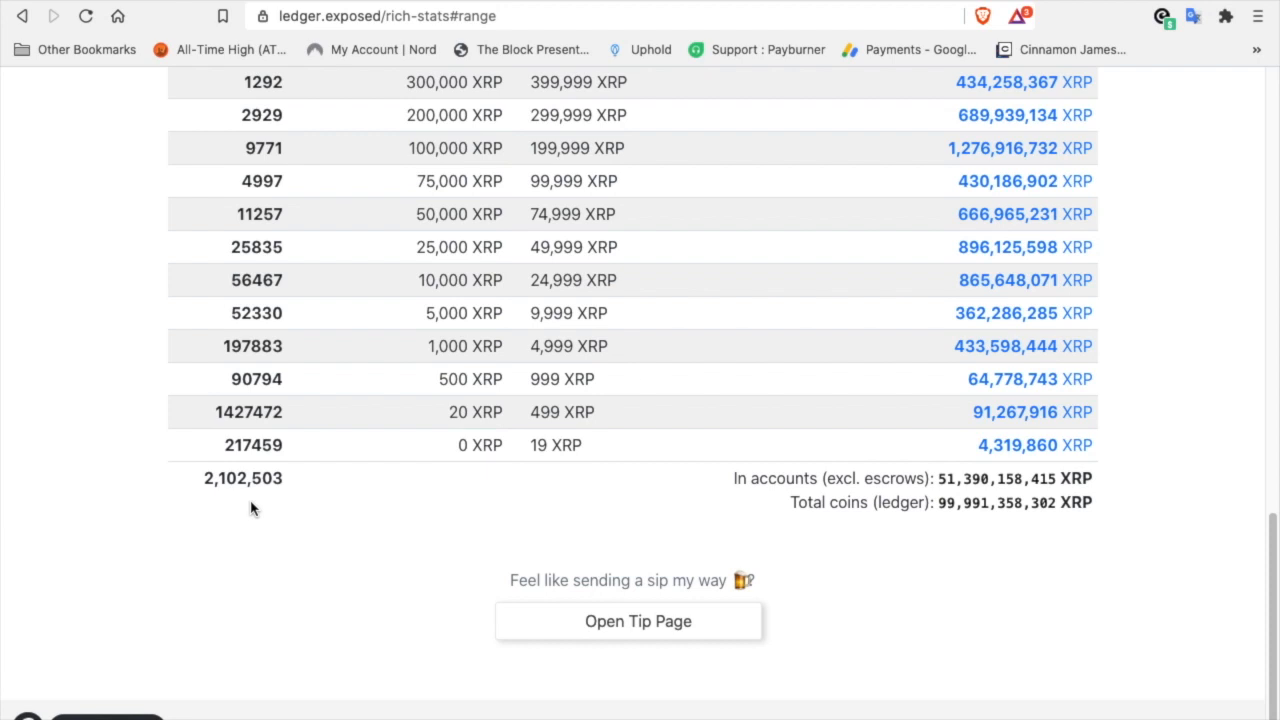
{"action": "mouse_move", "coordinate": [476, 550]}
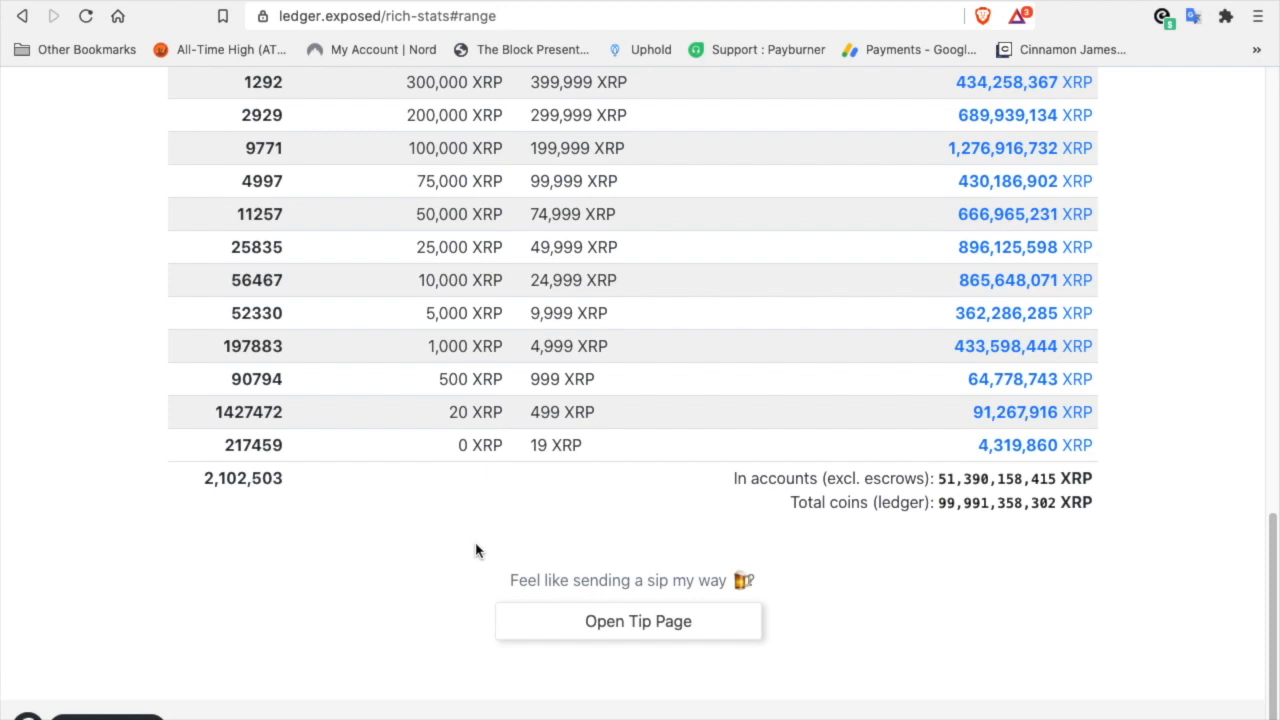
{"action": "scroll", "scroll_direction": "up", "scroll_amount": 3}
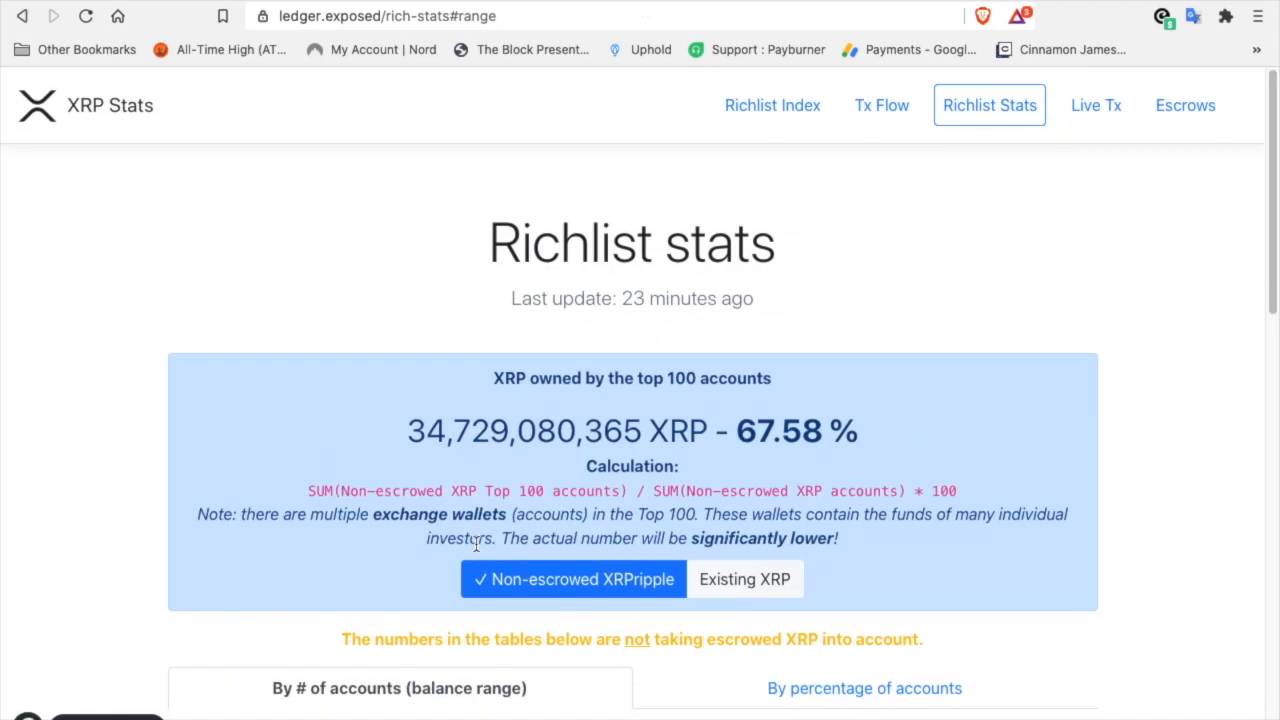
{"action": "scroll", "scroll_direction": "down", "scroll_amount": 3}
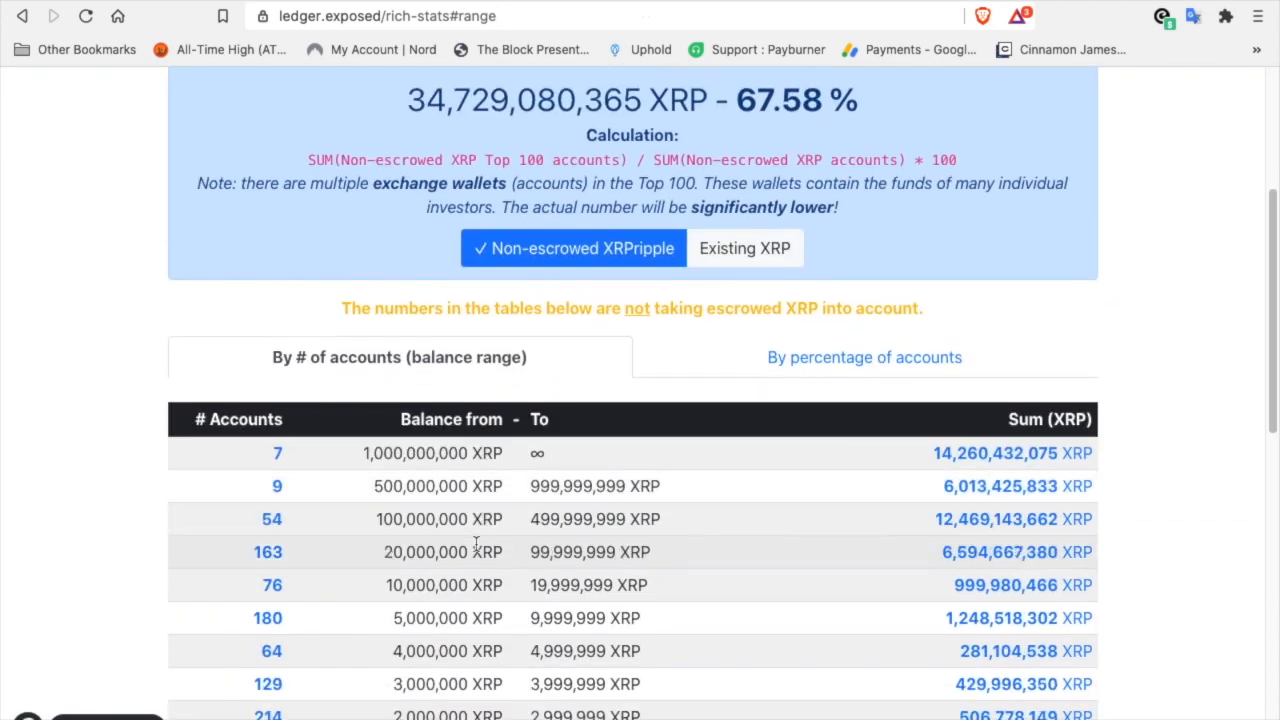
{"action": "left_click", "coordinate": [864, 356]}
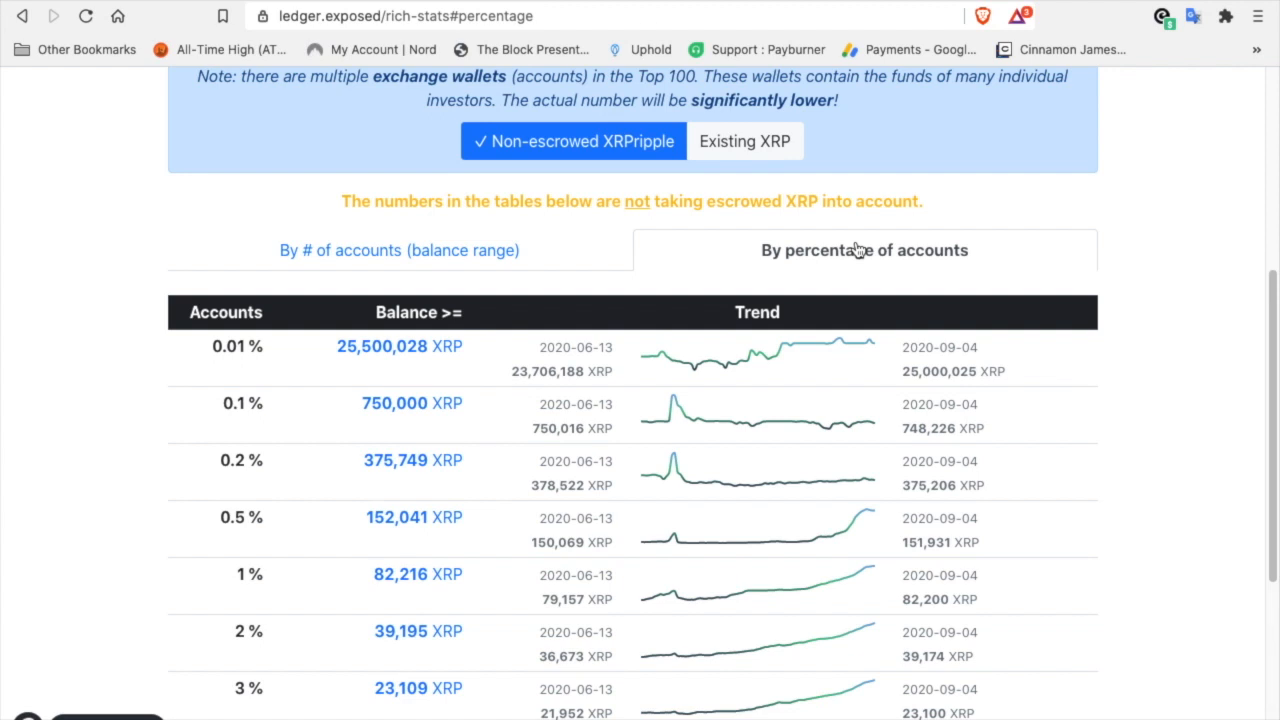
{"action": "mouse_move", "coordinate": [678, 584]}
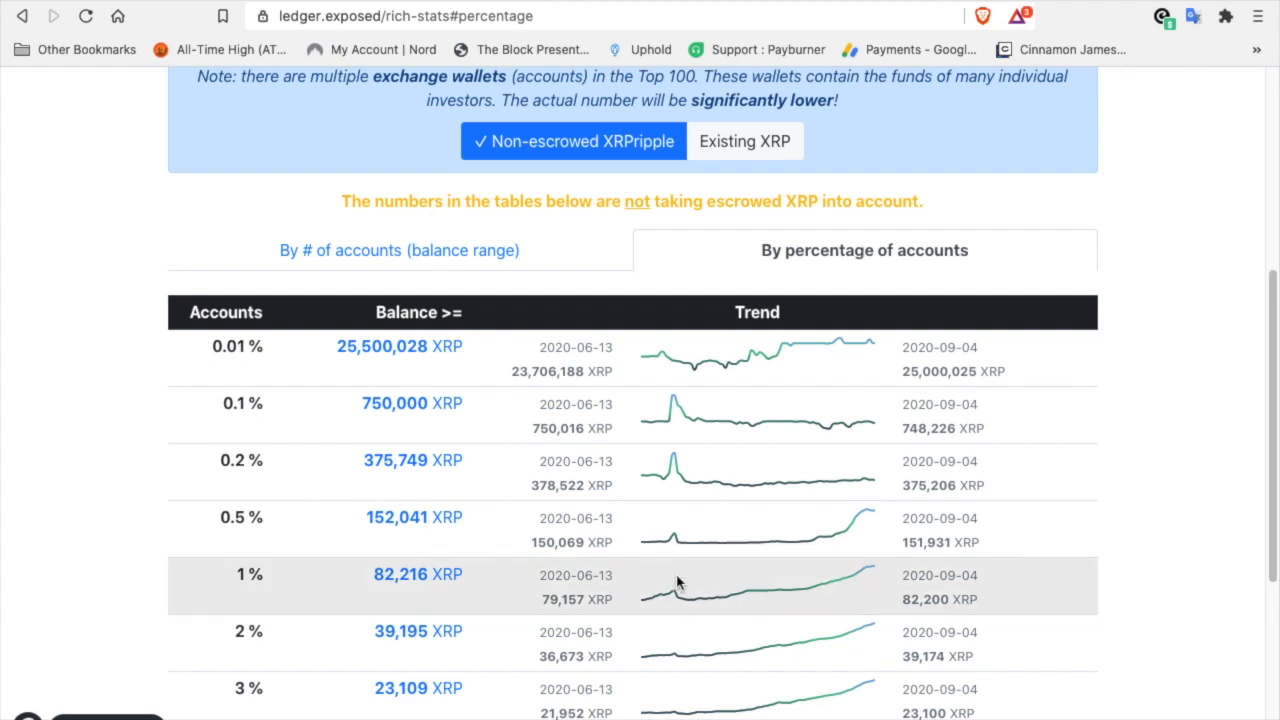
Step: Scroll through the minimum-balance-by-percentage table and return to the top of the Richlist stats page
{"action": "scroll", "scroll_direction": "down", "scroll_amount": 3}
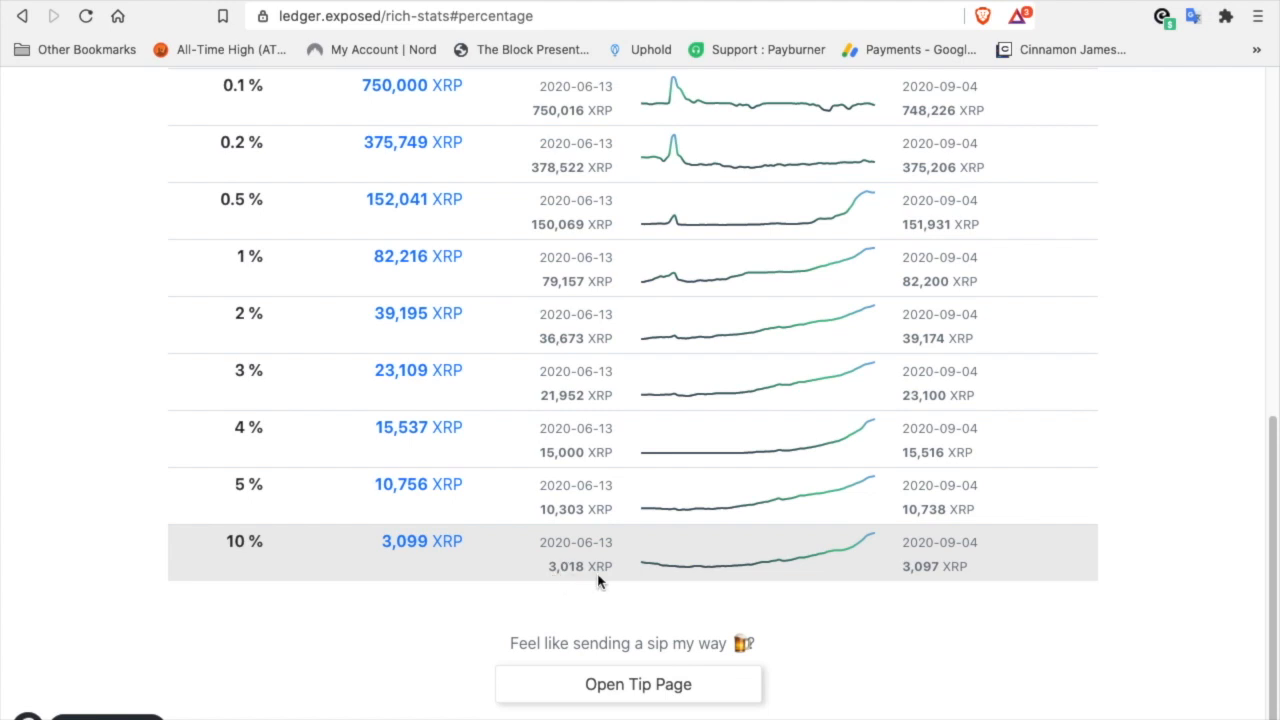
{"action": "mouse_move", "coordinate": [448, 568]}
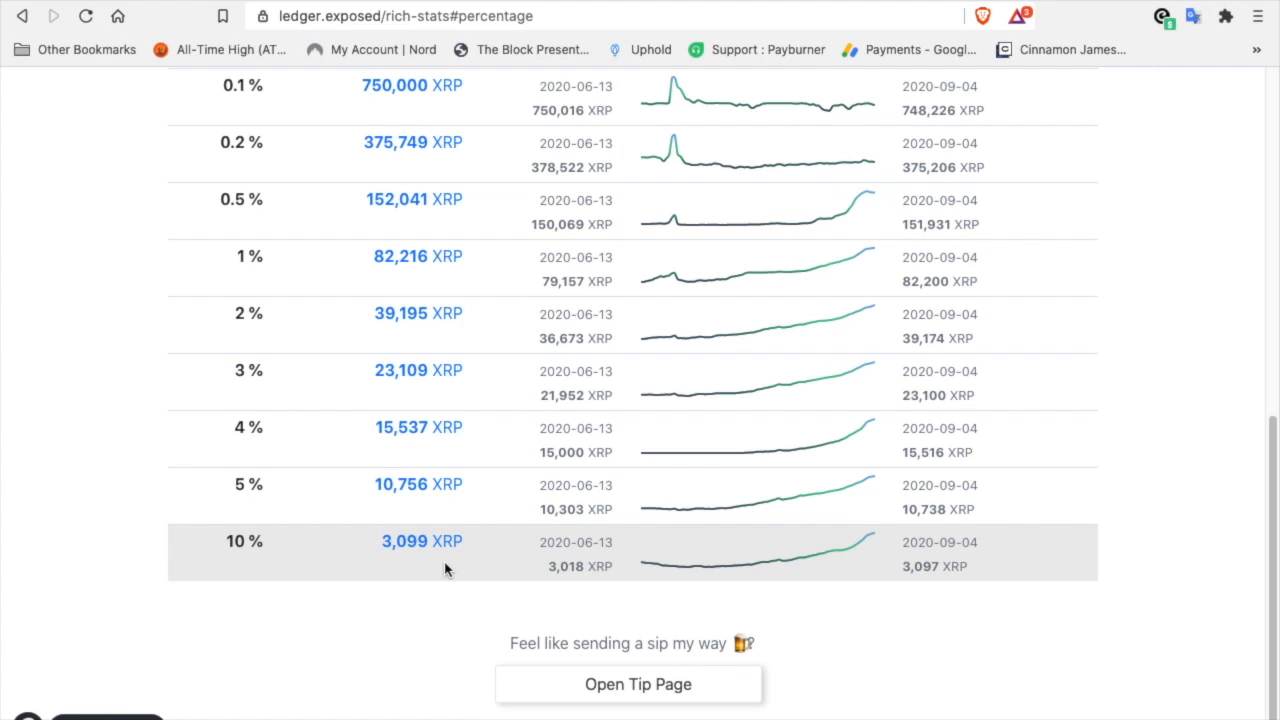
{"action": "scroll", "scroll_direction": "up", "scroll_amount": 3}
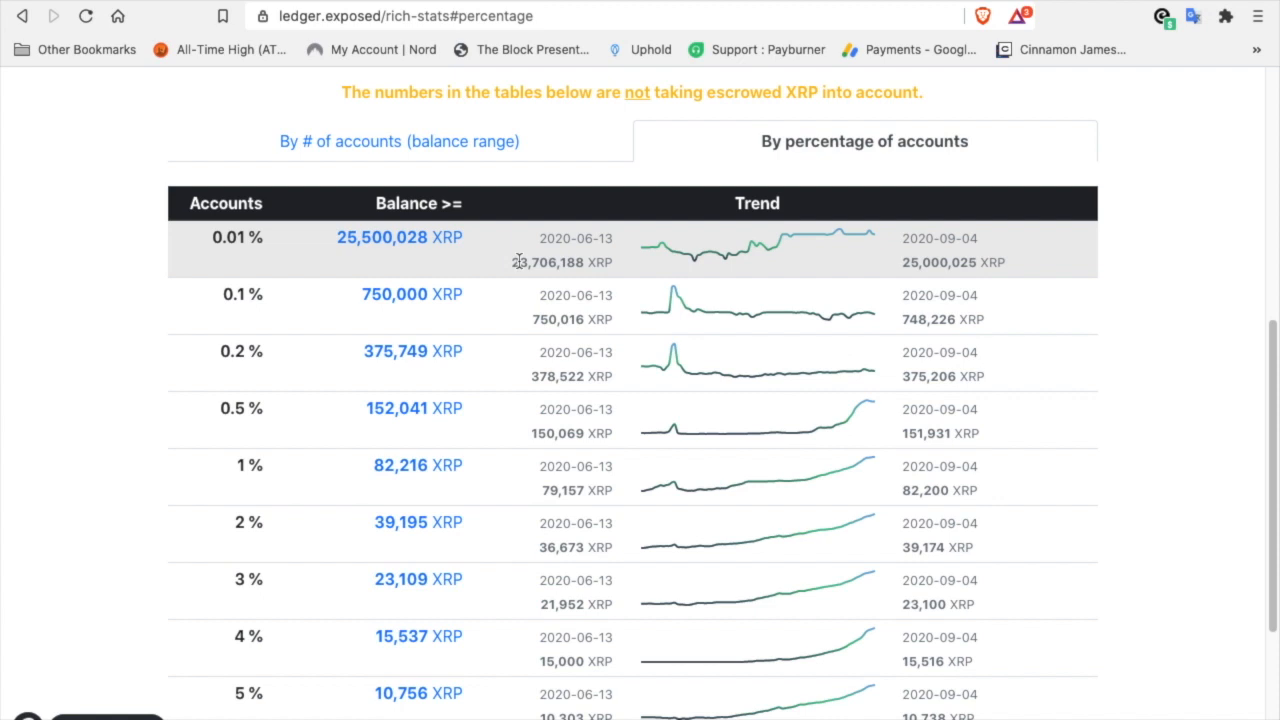
{"action": "mouse_move", "coordinate": [870, 414]}
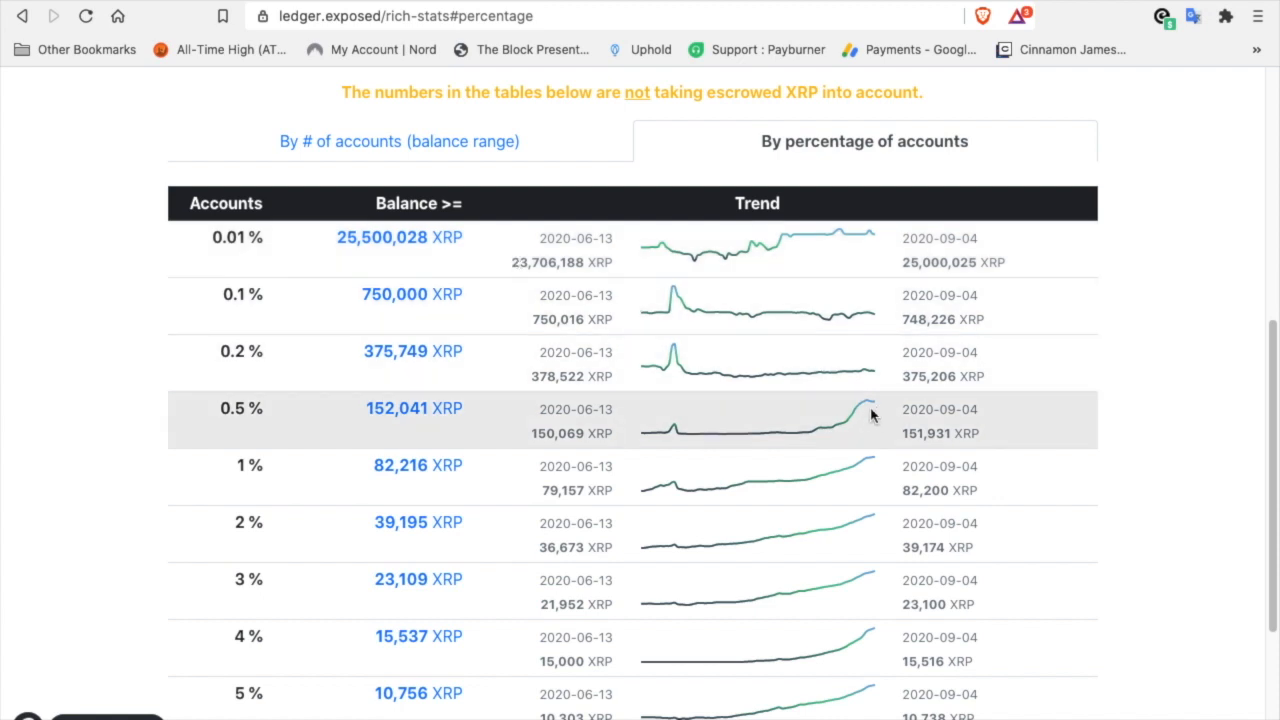
{"action": "scroll", "scroll_direction": "down", "scroll_amount": 3}
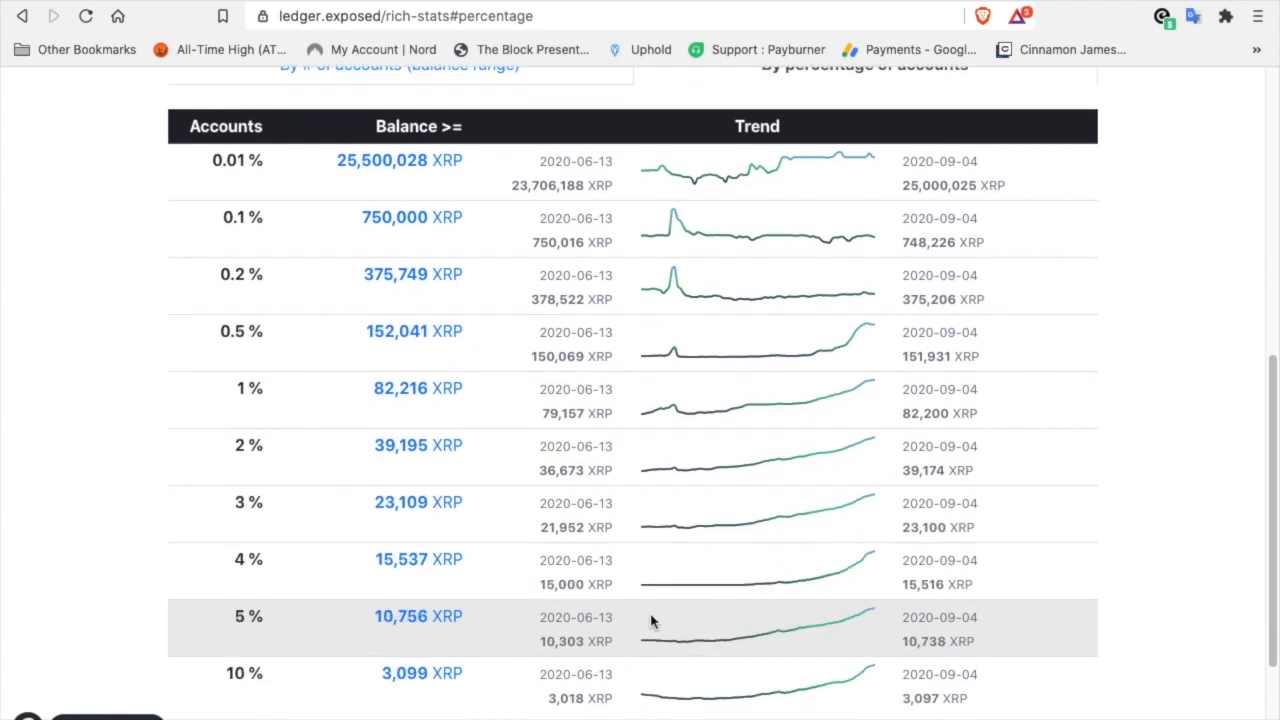
{"action": "scroll", "scroll_direction": "down", "scroll_amount": 3}
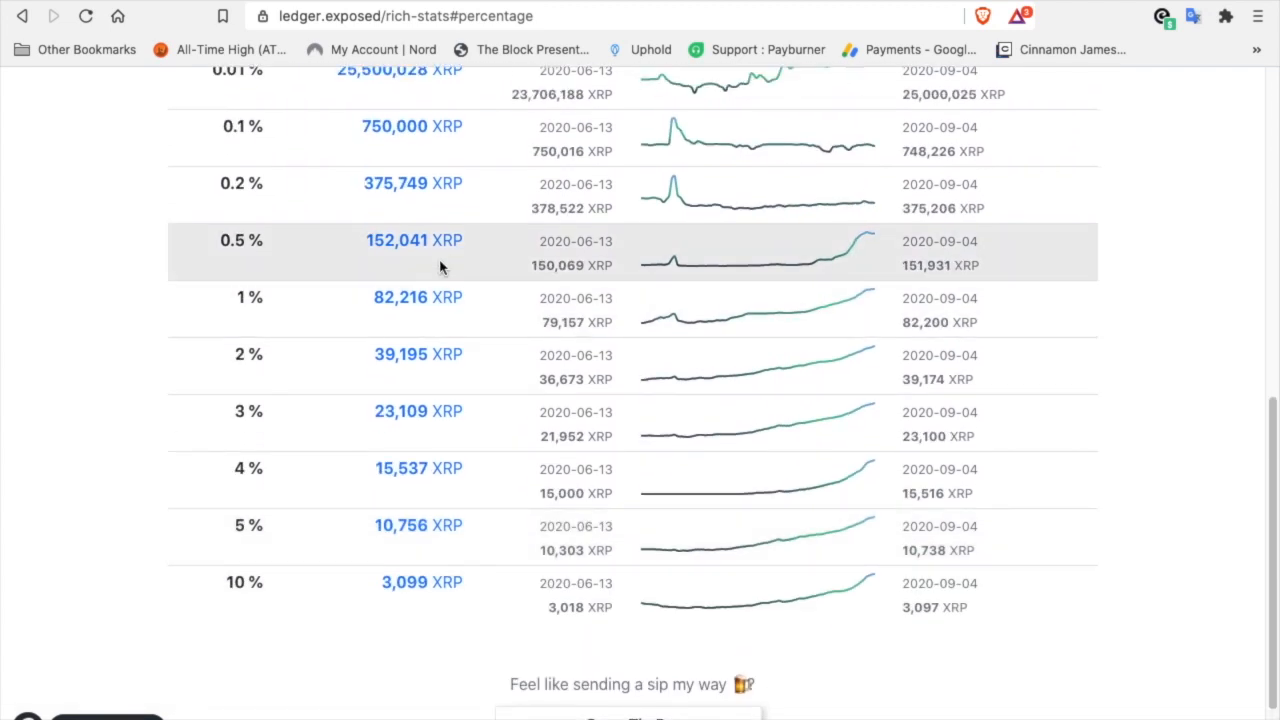
{"action": "mouse_move", "coordinate": [472, 244]}
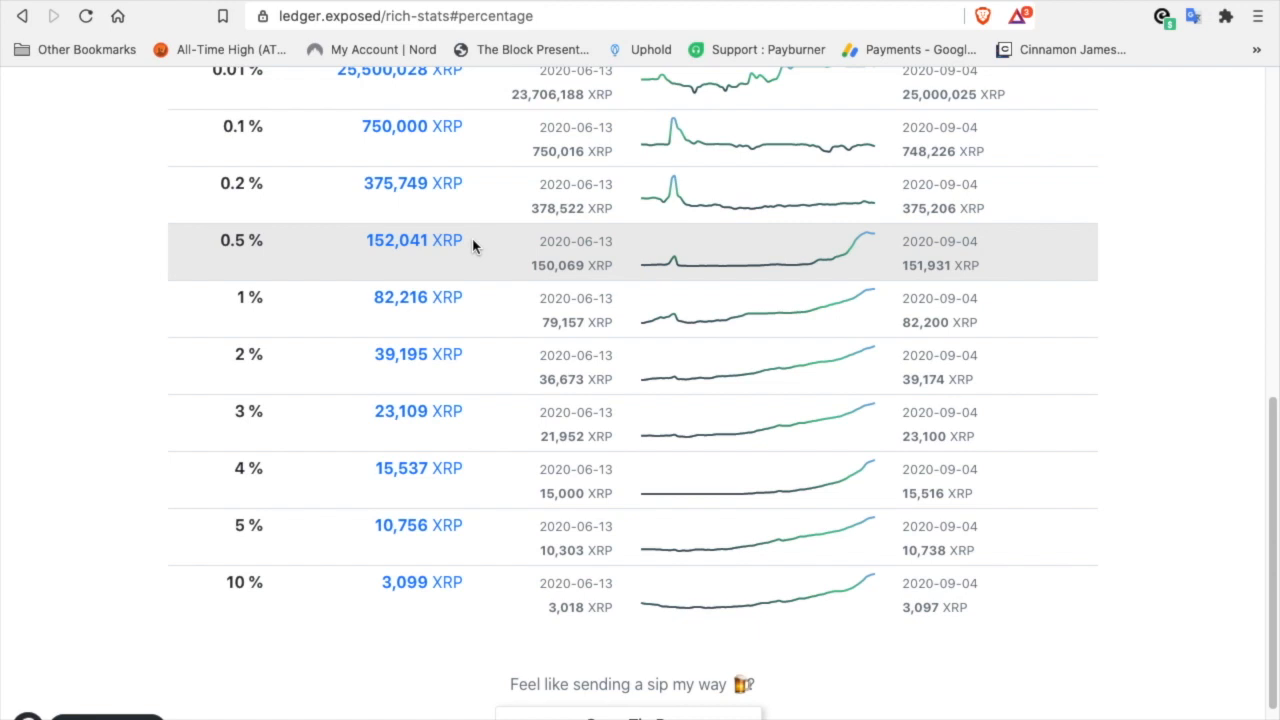
{"action": "mouse_move", "coordinate": [866, 604]}
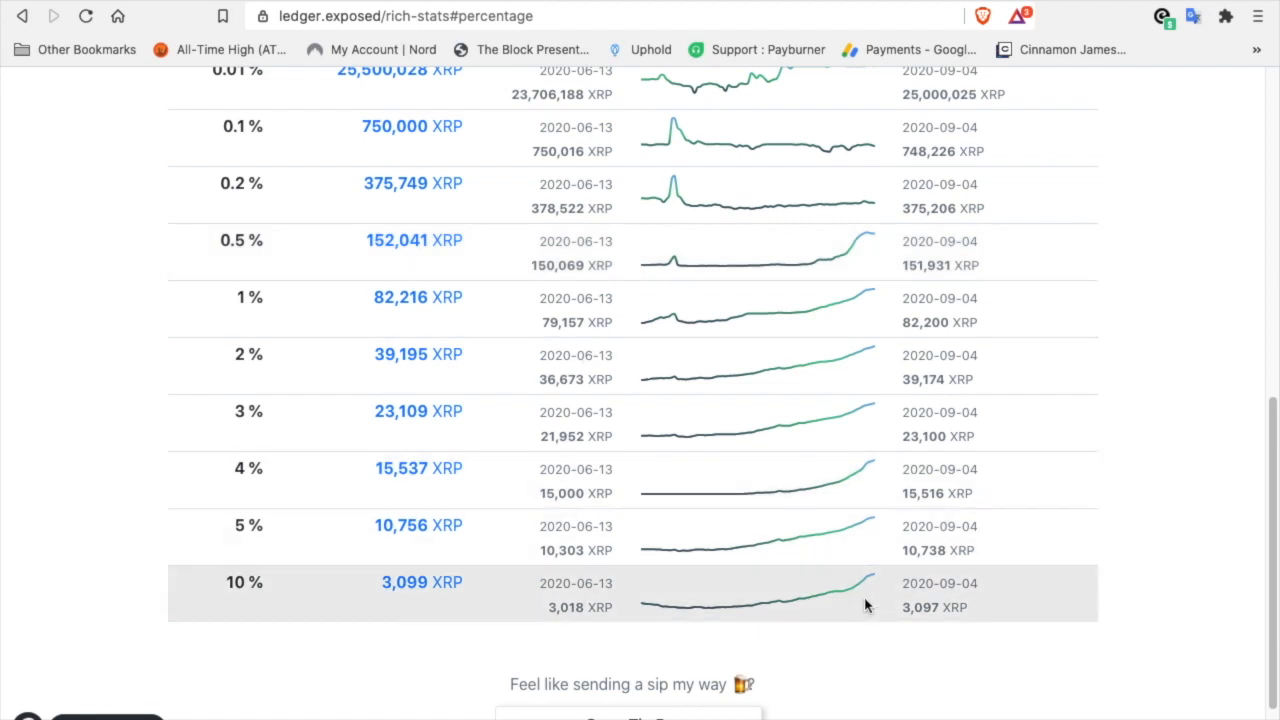
{"action": "mouse_move", "coordinate": [870, 330]}
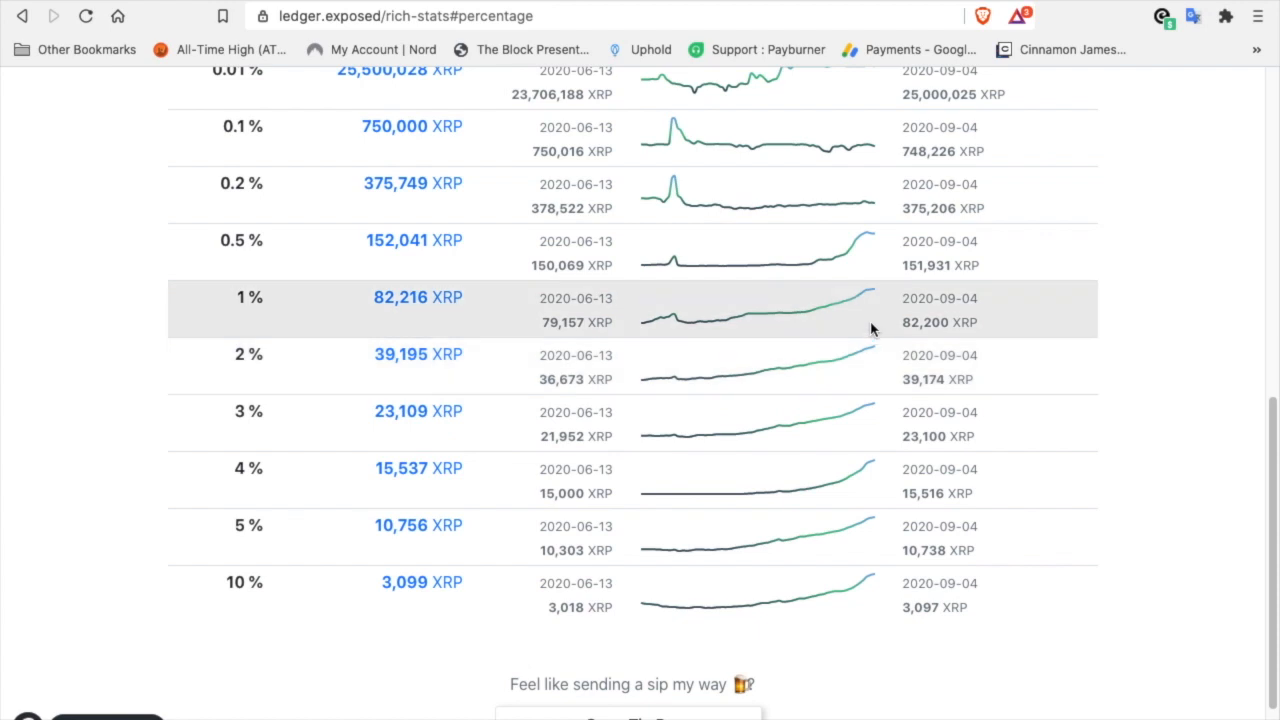
{"action": "mouse_move", "coordinate": [876, 364]}
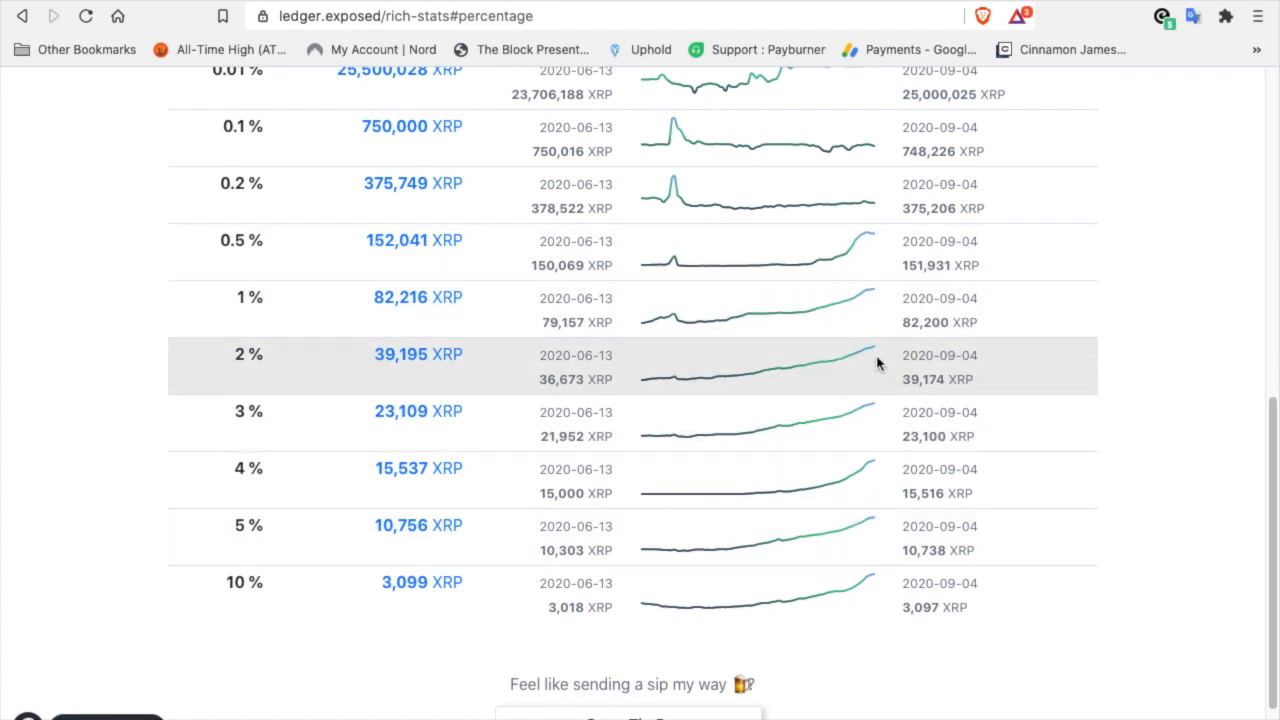
{"action": "mouse_move", "coordinate": [528, 380]}
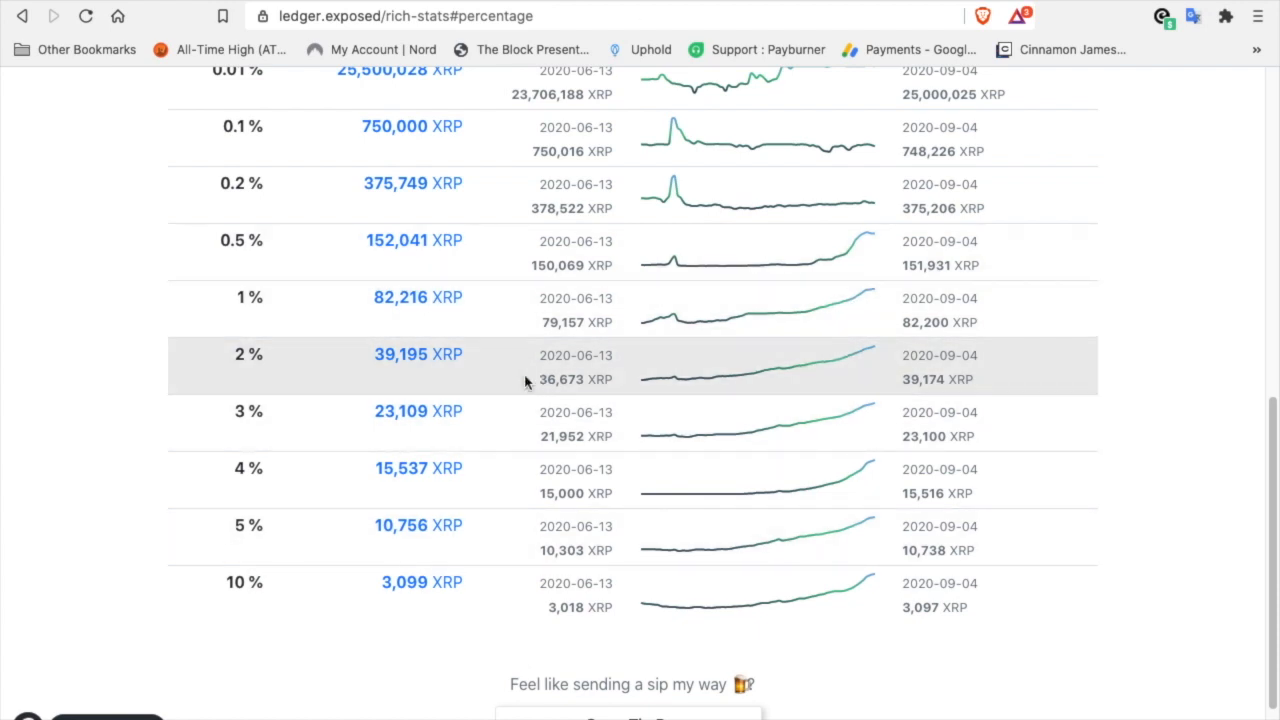
{"action": "mouse_move", "coordinate": [336, 308]}
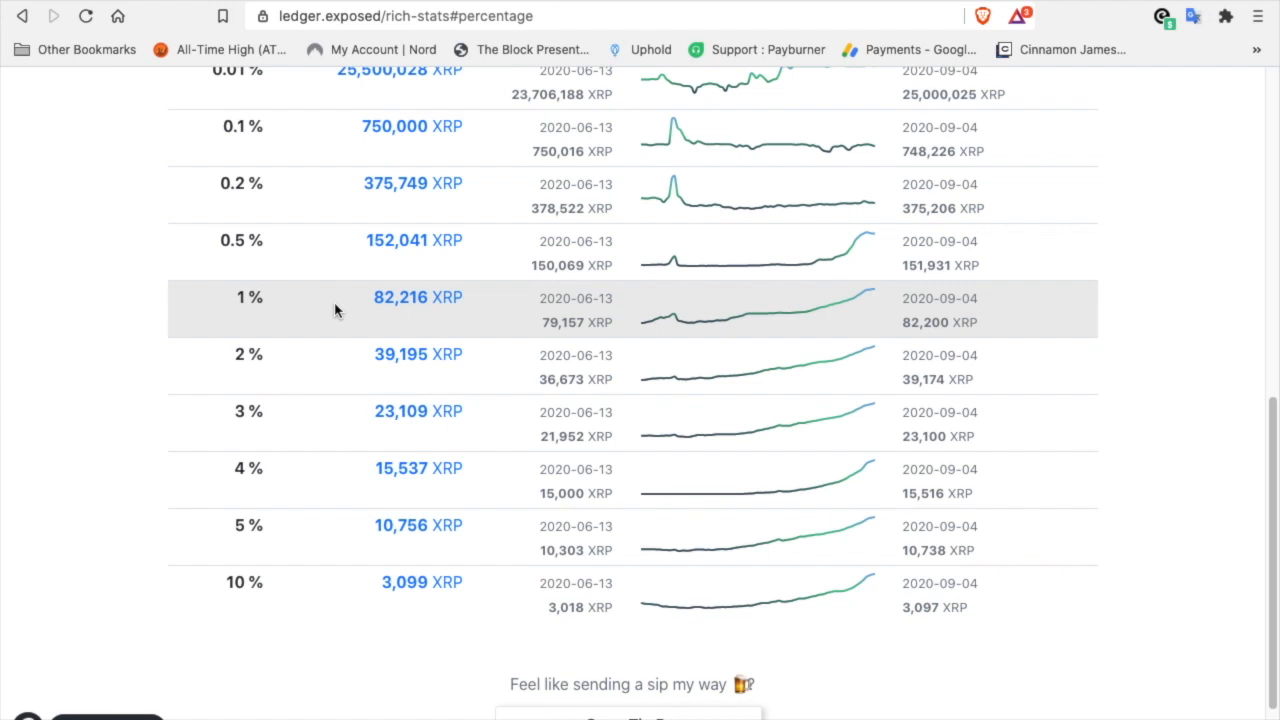
{"action": "scroll", "scroll_direction": "up", "scroll_amount": 3}
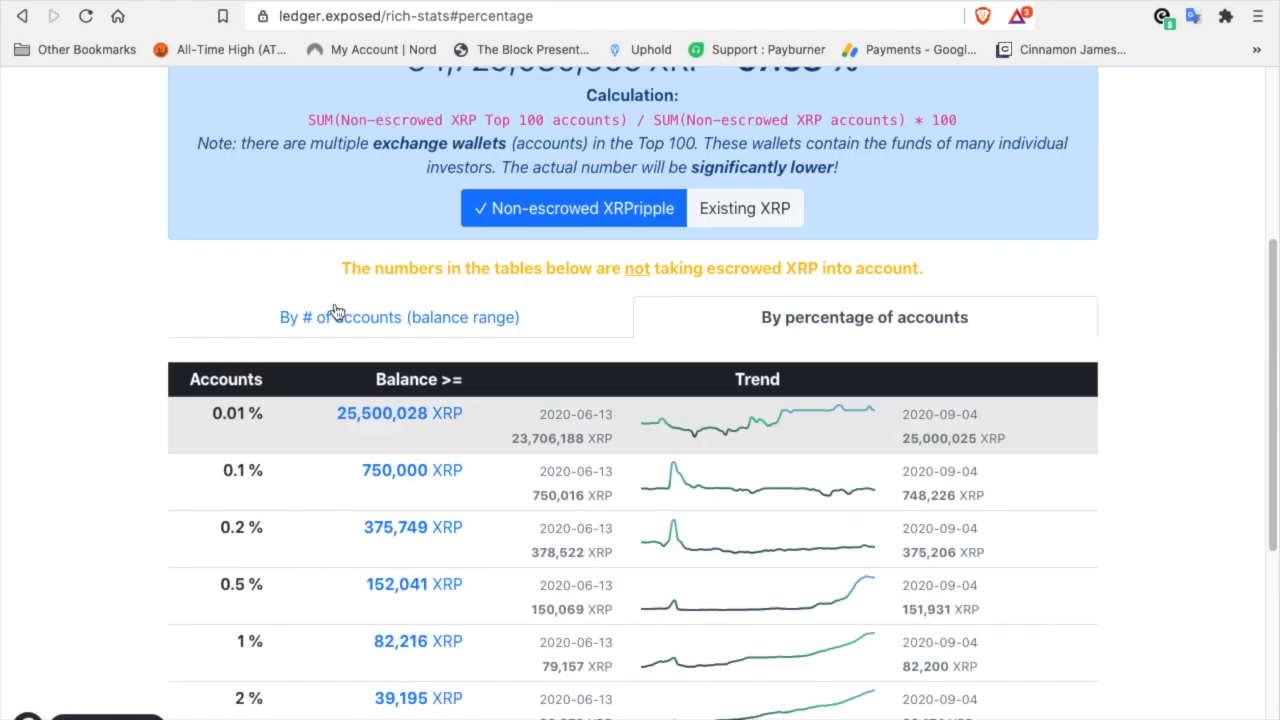
{"action": "scroll", "scroll_direction": "up", "scroll_amount": 3}
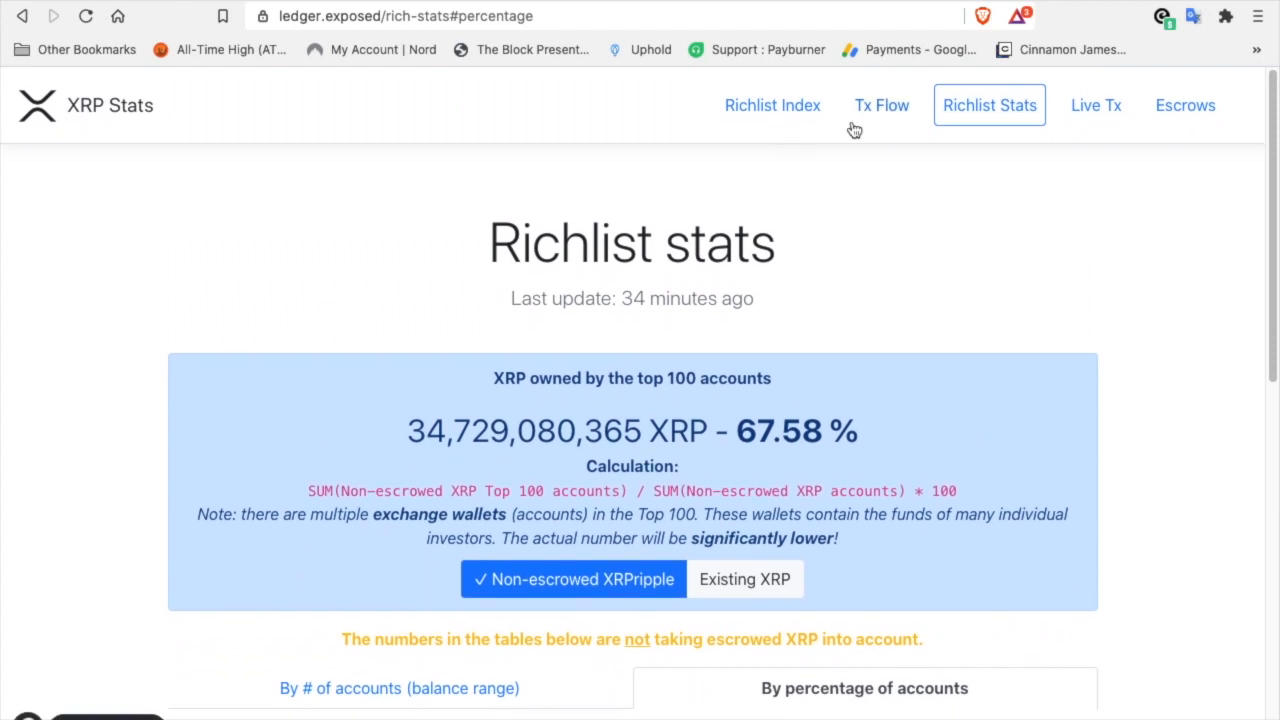
Step: Go to the Richlist Index checker and enter the amount 25000 to be ranked
{"action": "left_click", "coordinate": [772, 104]}
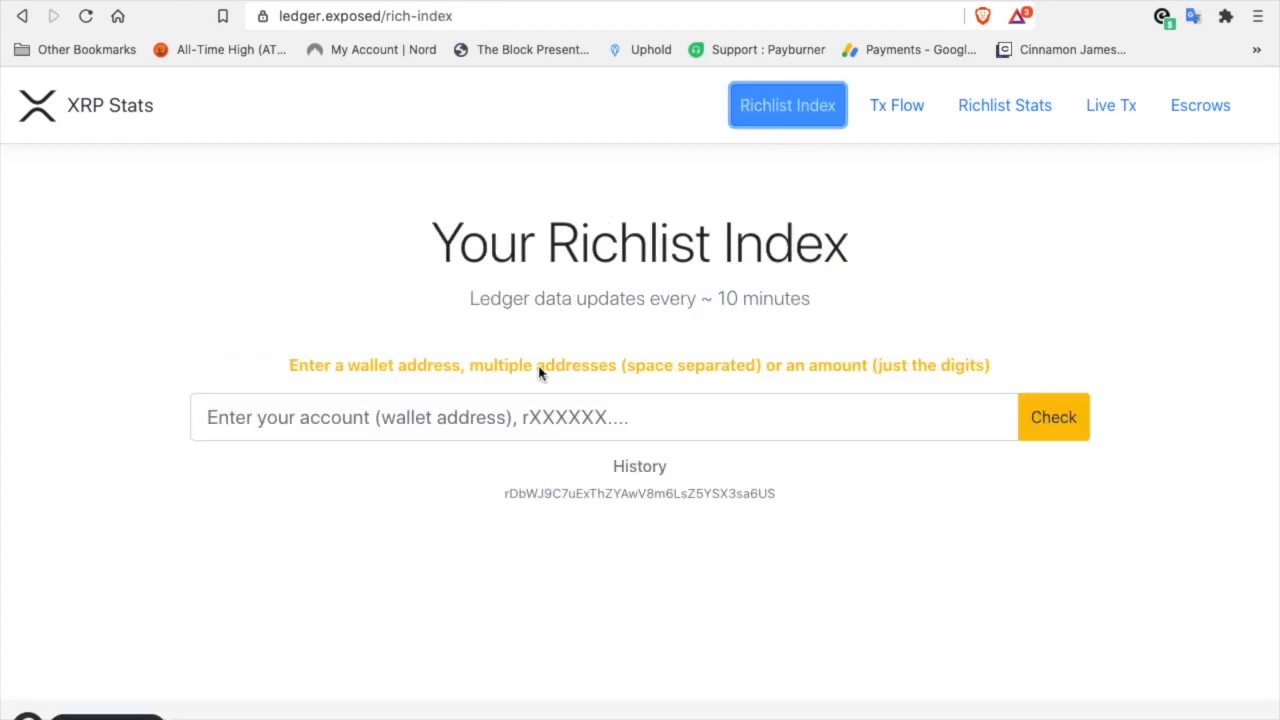
{"action": "left_click", "coordinate": [600, 418]}
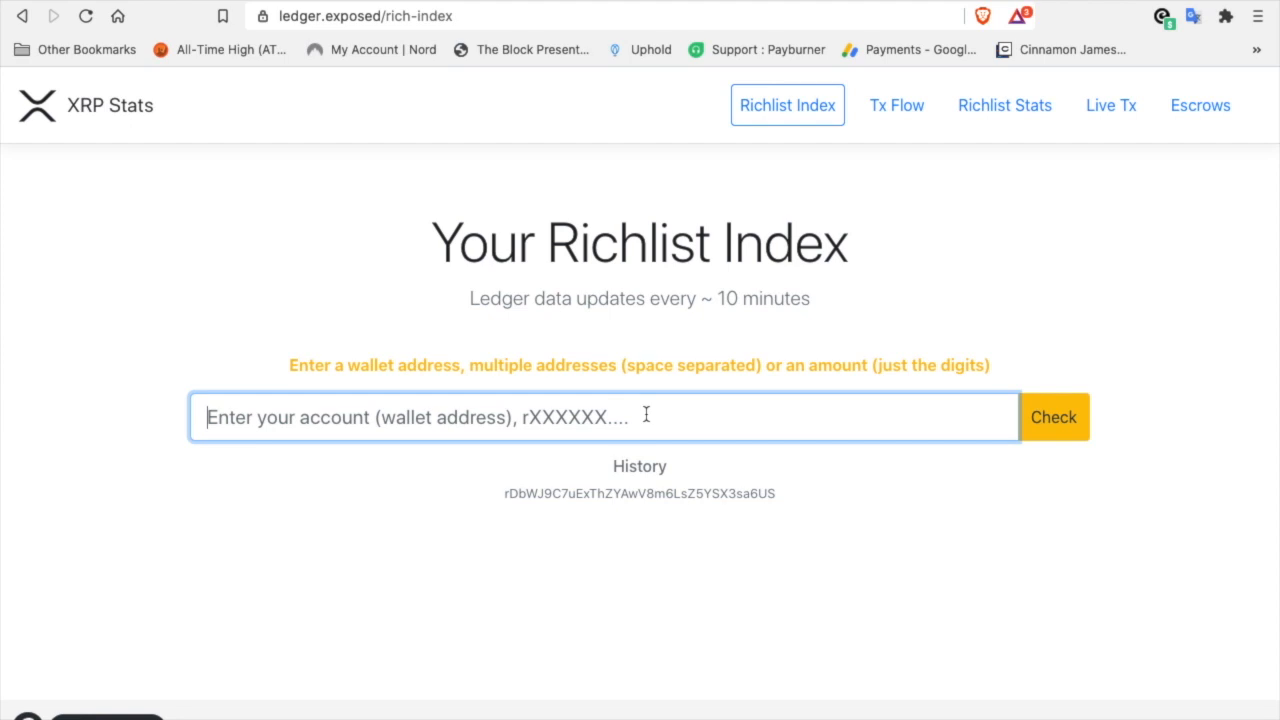
{"action": "type", "text": "250"}
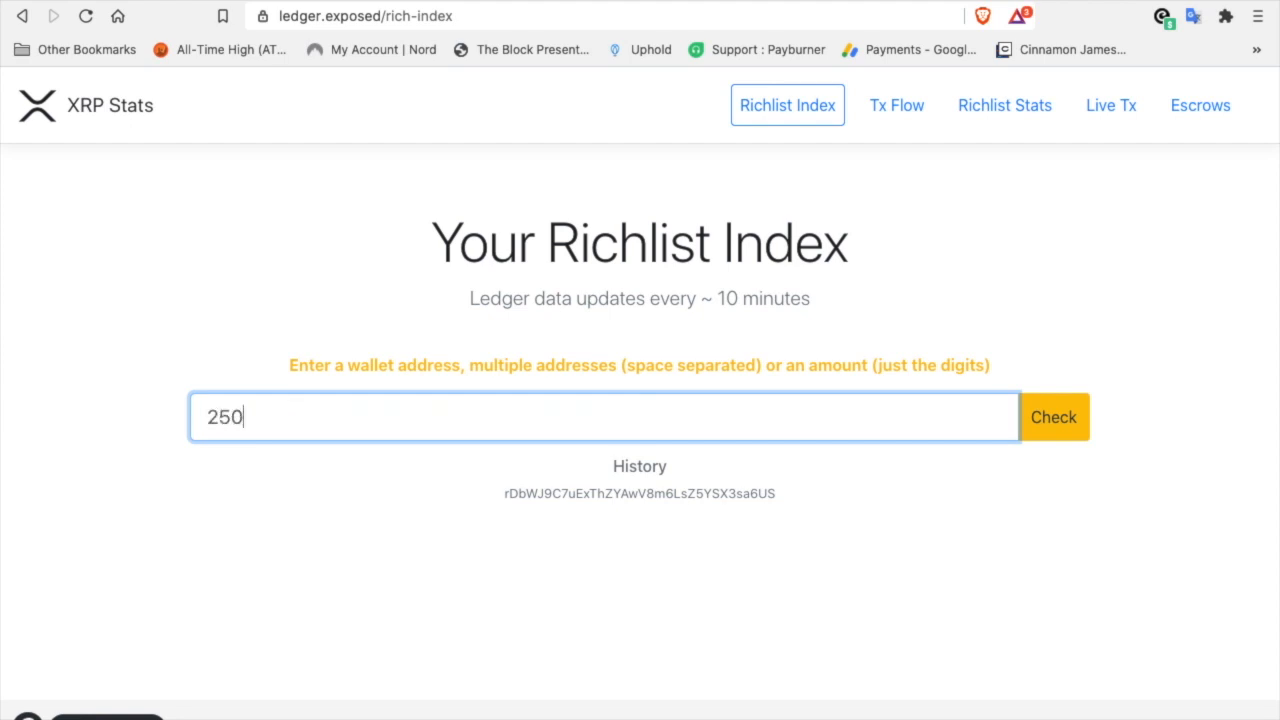
{"action": "key", "text": "Backspace"}
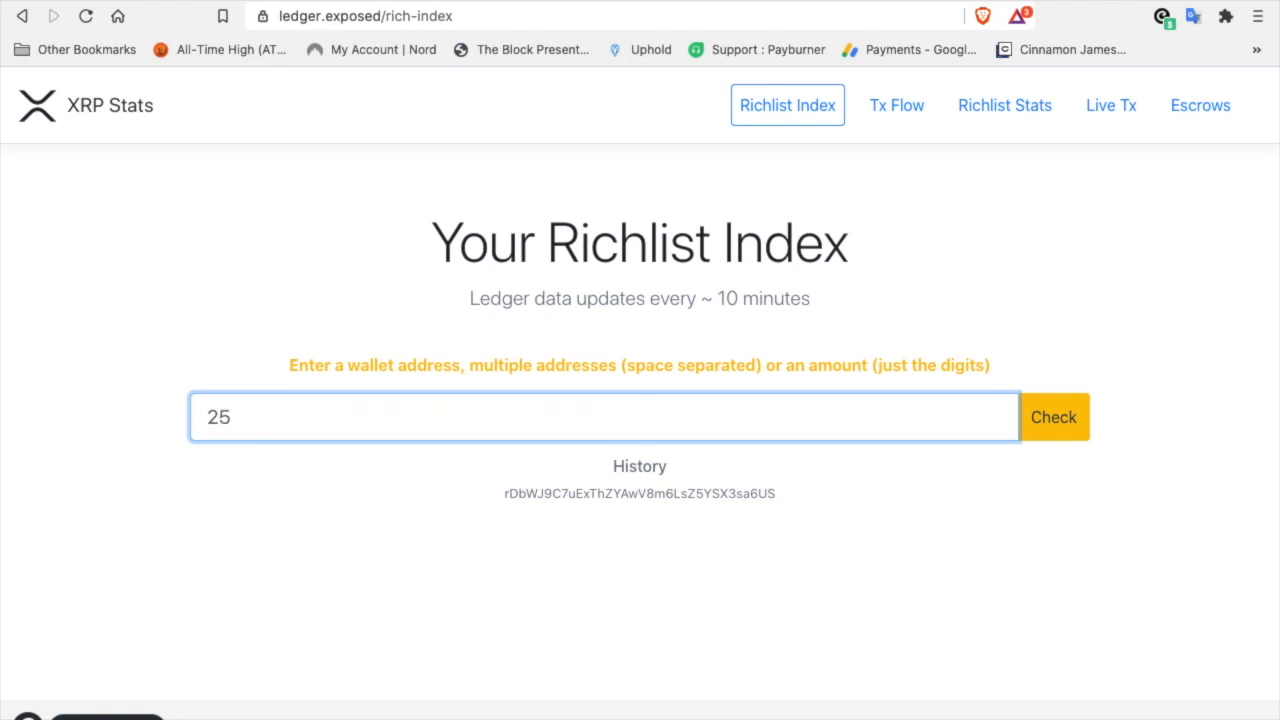
{"action": "type", "text": ",000"}
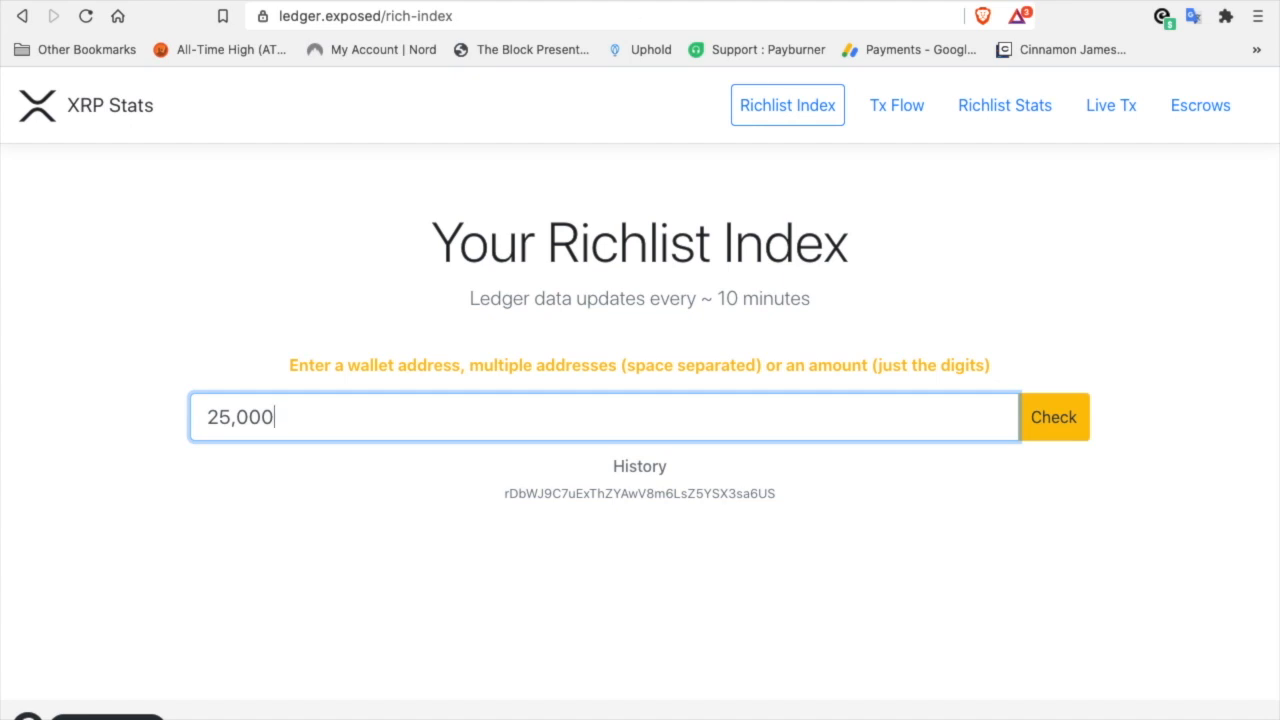
{"action": "key", "text": "Backspace"}
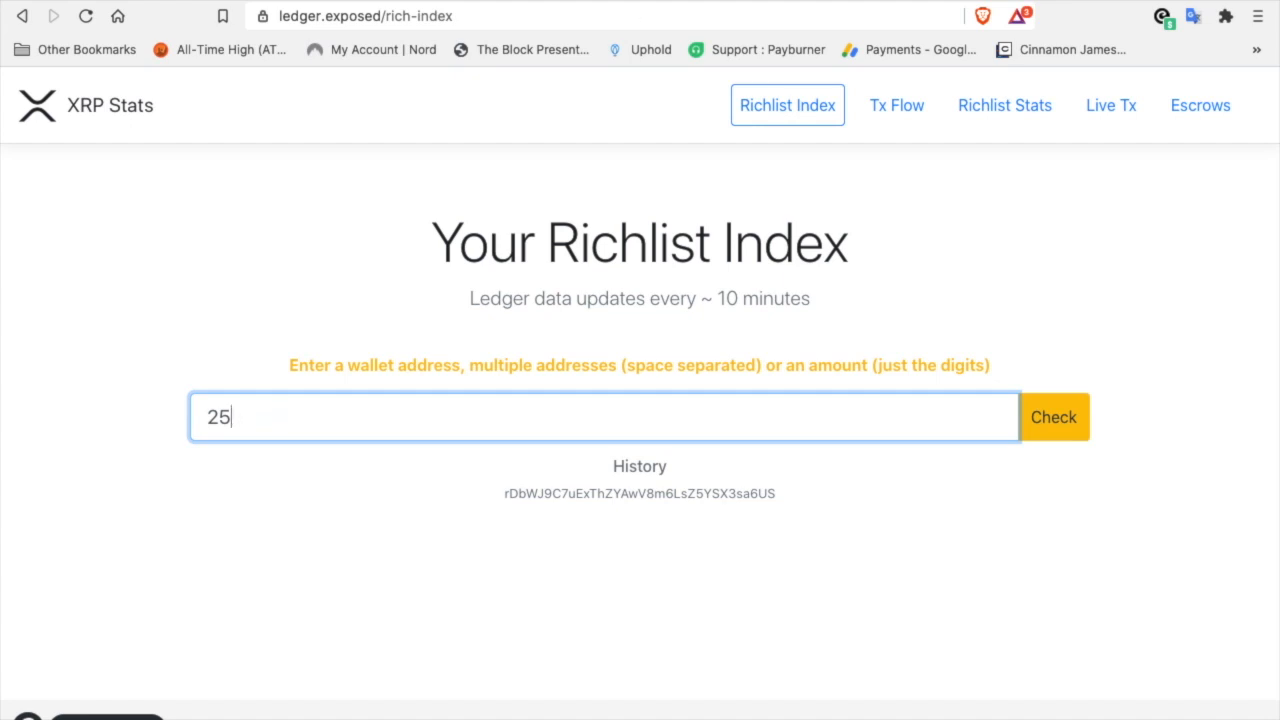
{"action": "type", "text": "000"}
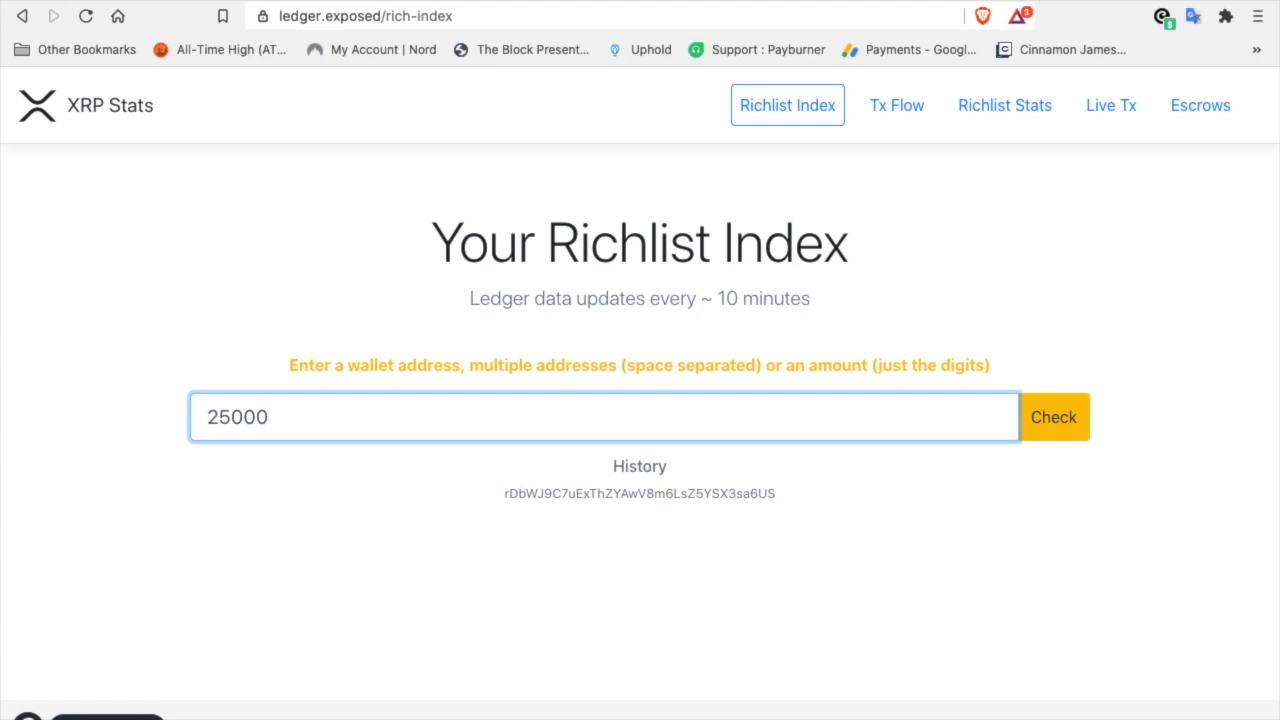
{"action": "mouse_move", "coordinate": [1072, 428]}
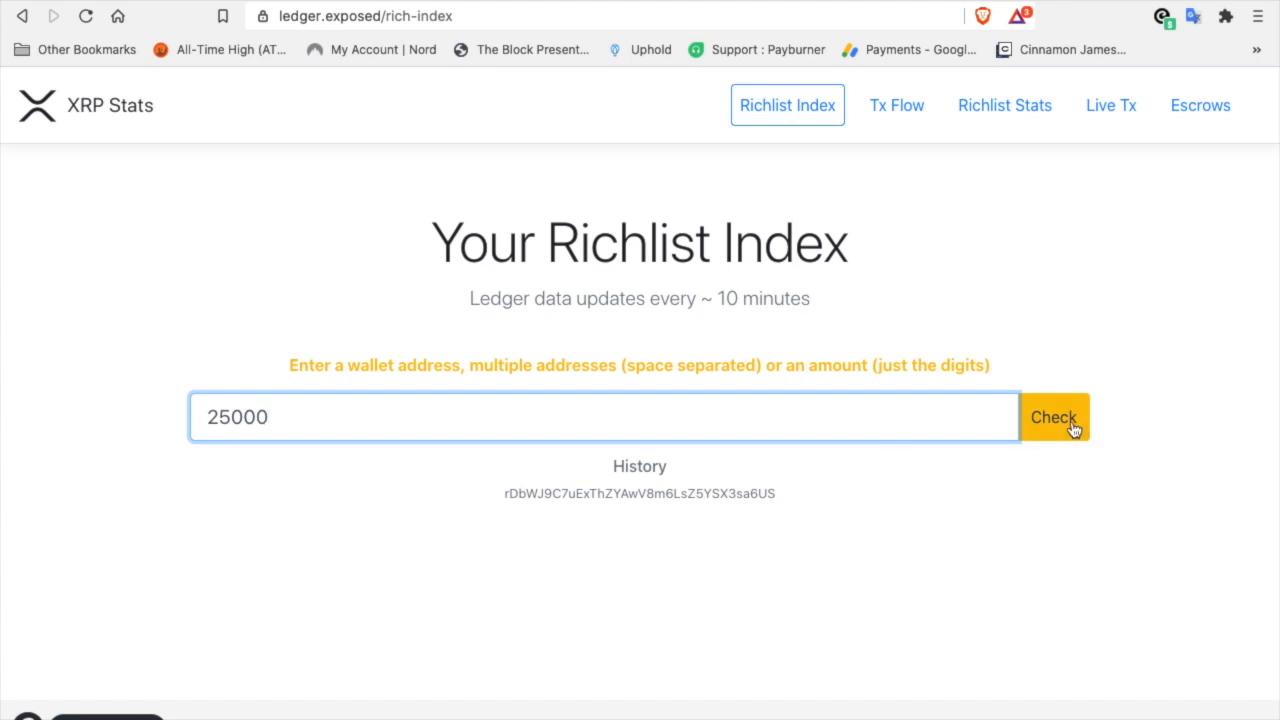
{"action": "left_click", "coordinate": [1052, 418]}
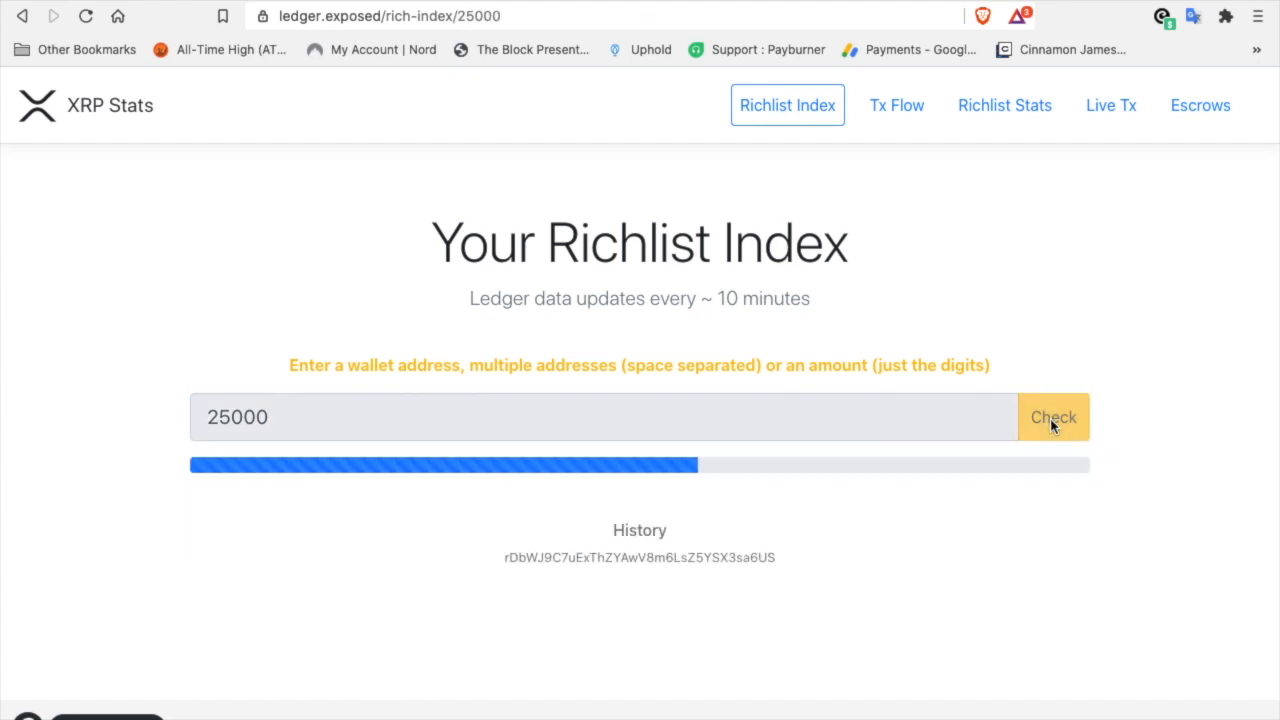
{"action": "left_click", "coordinate": [1052, 418]}
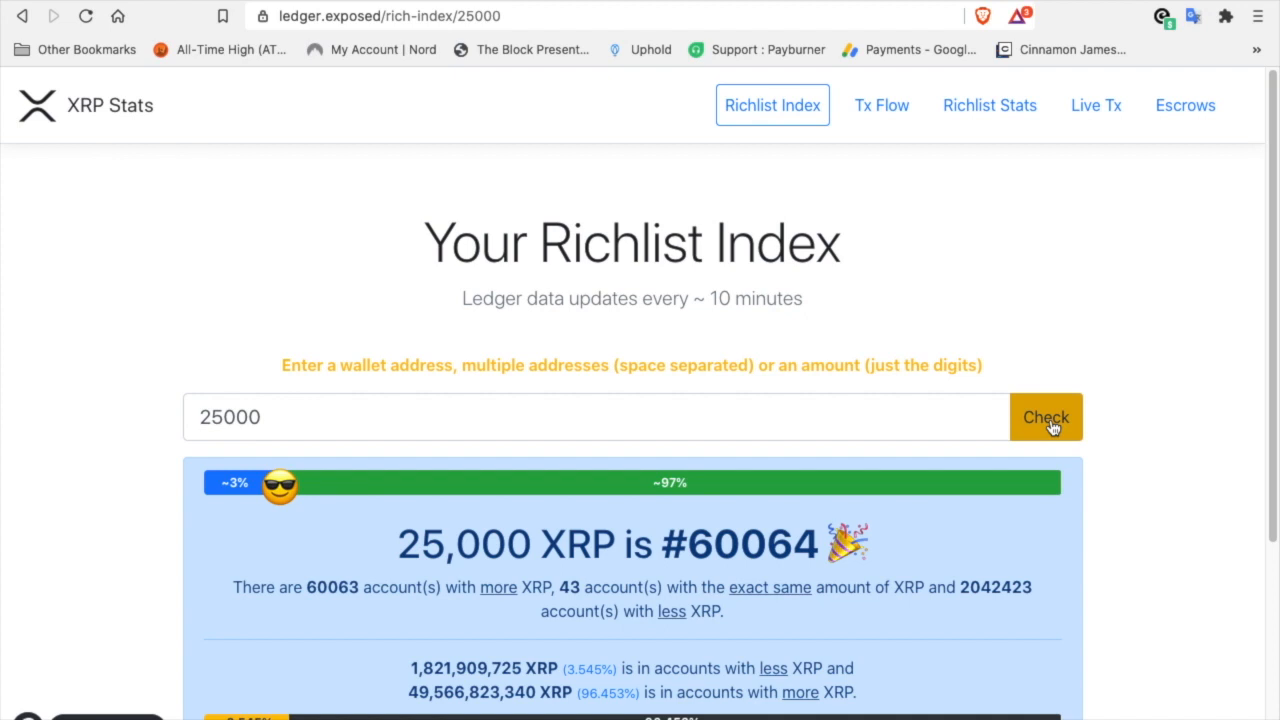
{"action": "scroll", "scroll_direction": "down", "scroll_amount": 3}
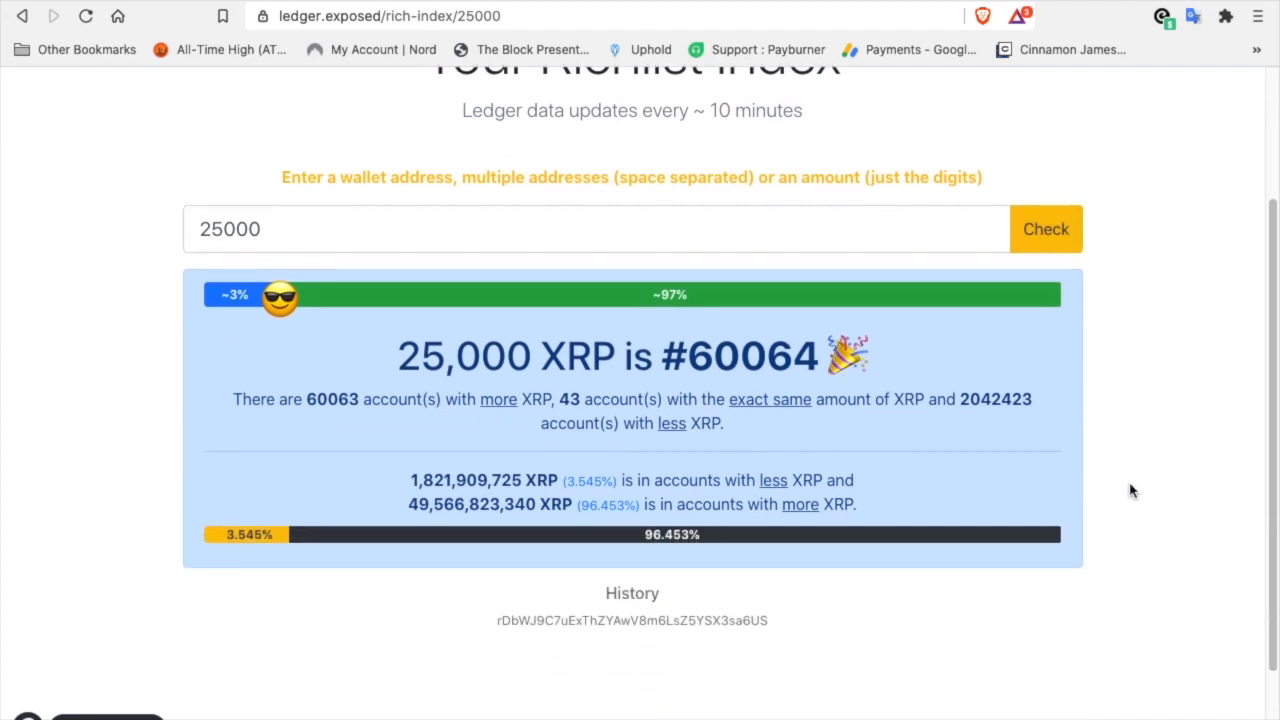
{"action": "mouse_move", "coordinate": [688, 336]}
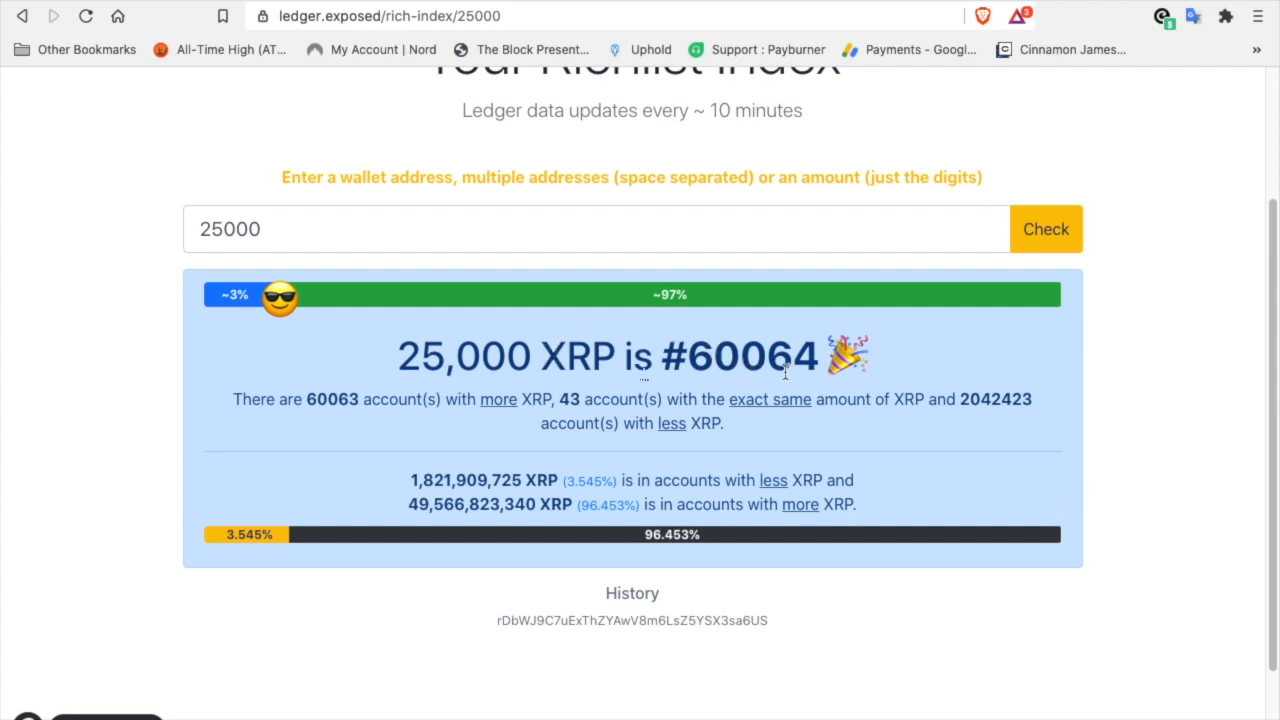
{"action": "mouse_move", "coordinate": [348, 422]}
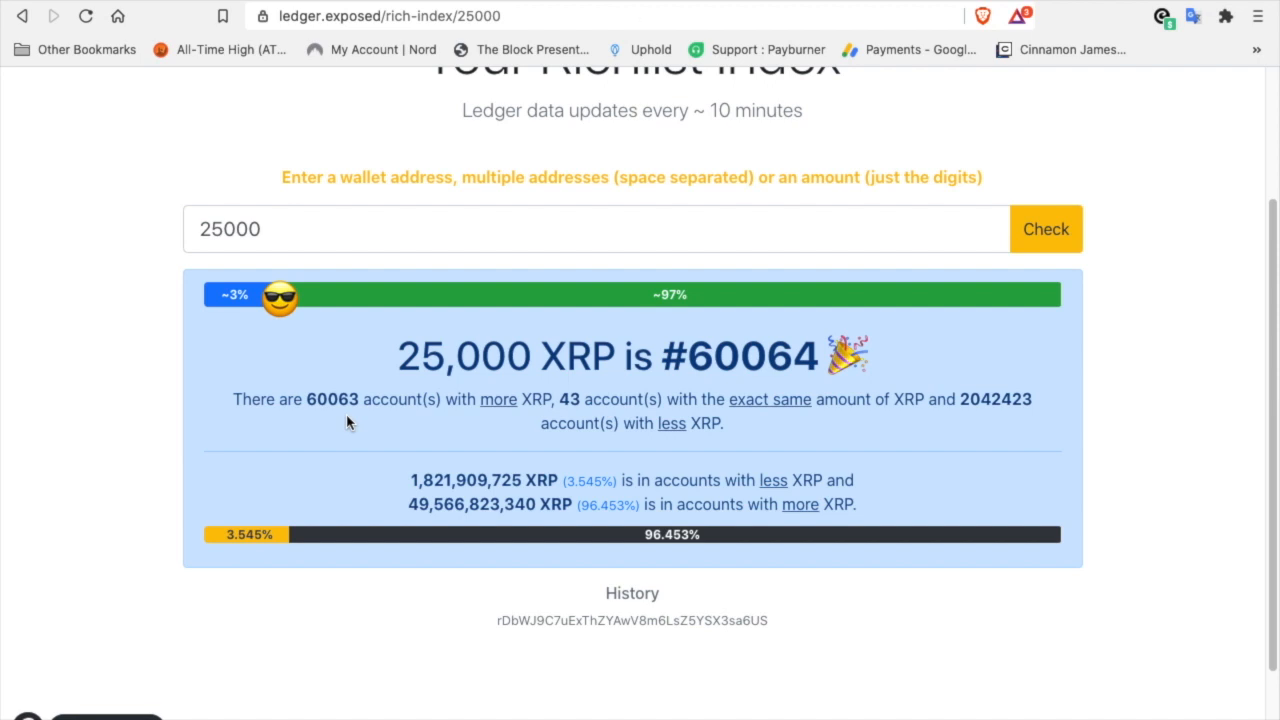
{"action": "mouse_move", "coordinate": [976, 424]}
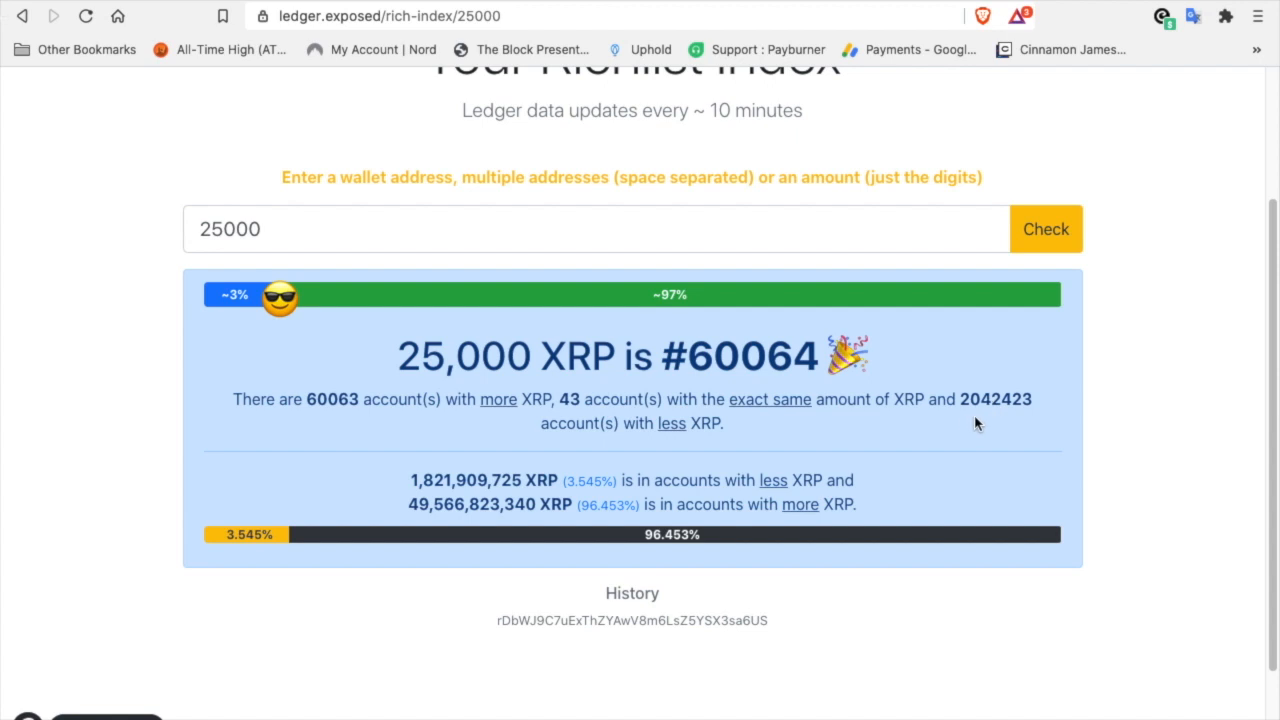
{"action": "mouse_move", "coordinate": [992, 424]}
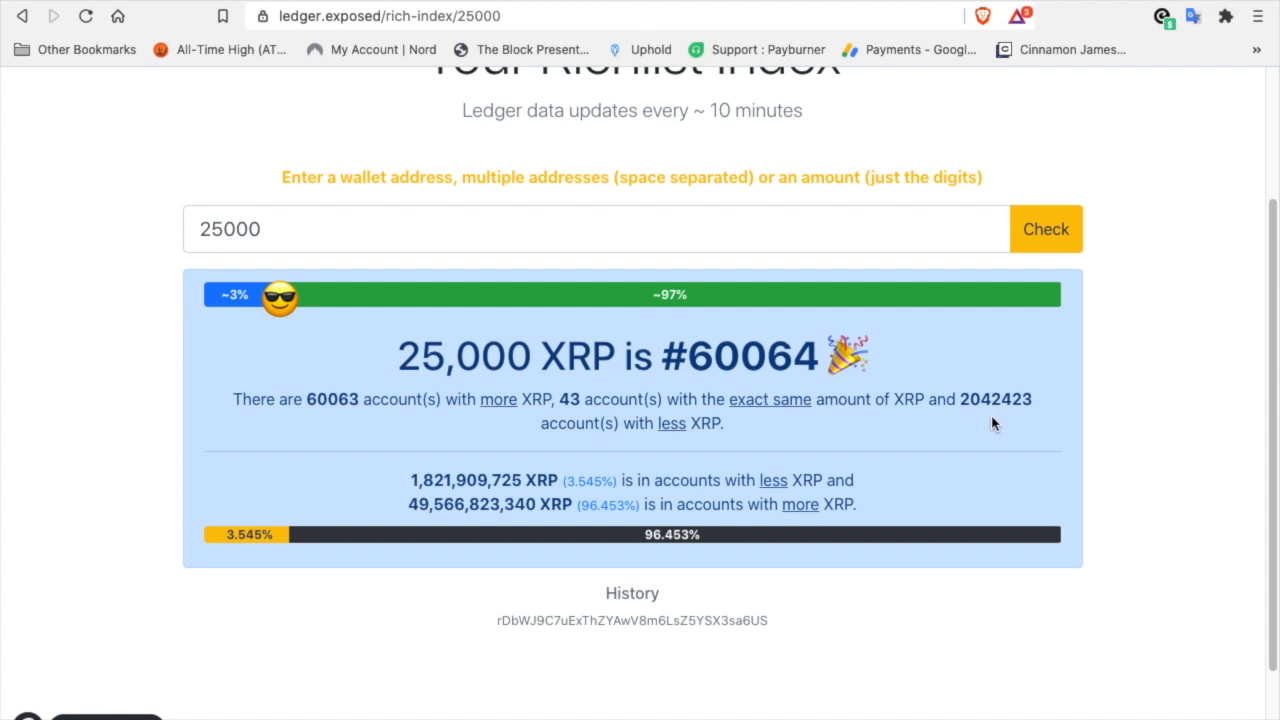
{"action": "mouse_move", "coordinate": [364, 336]}
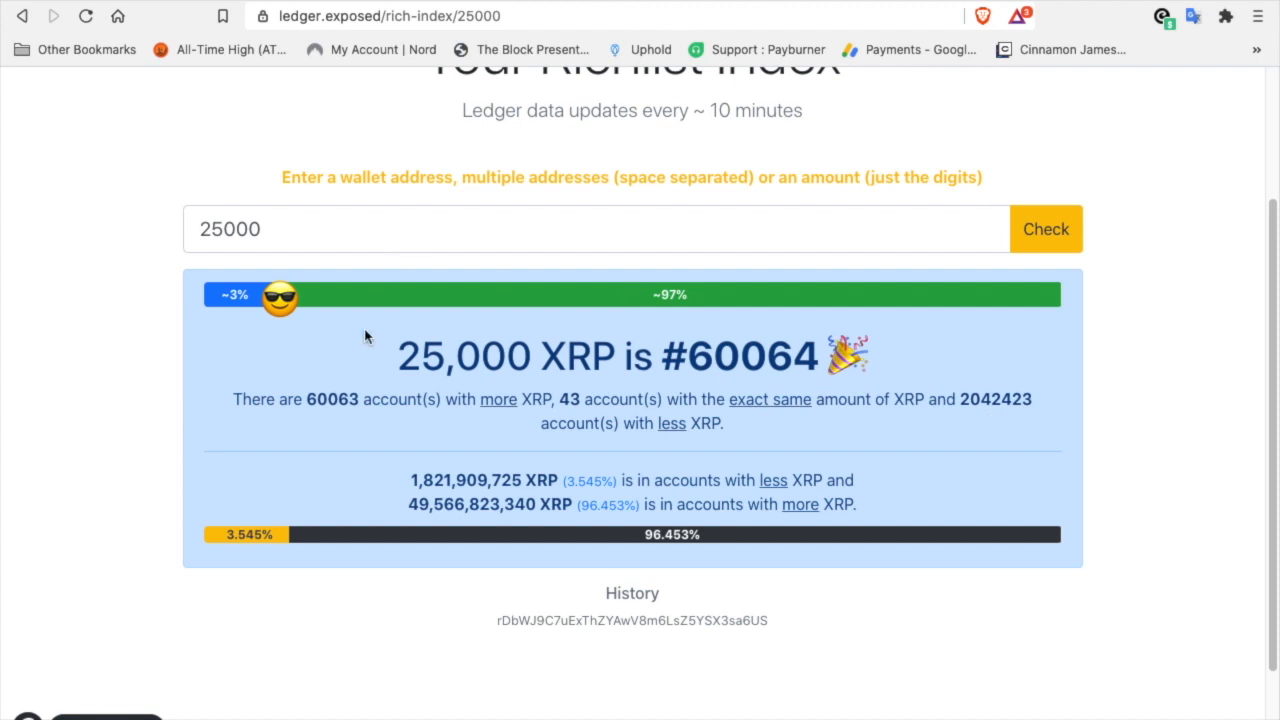
{"action": "double_click", "coordinate": [464, 356]}
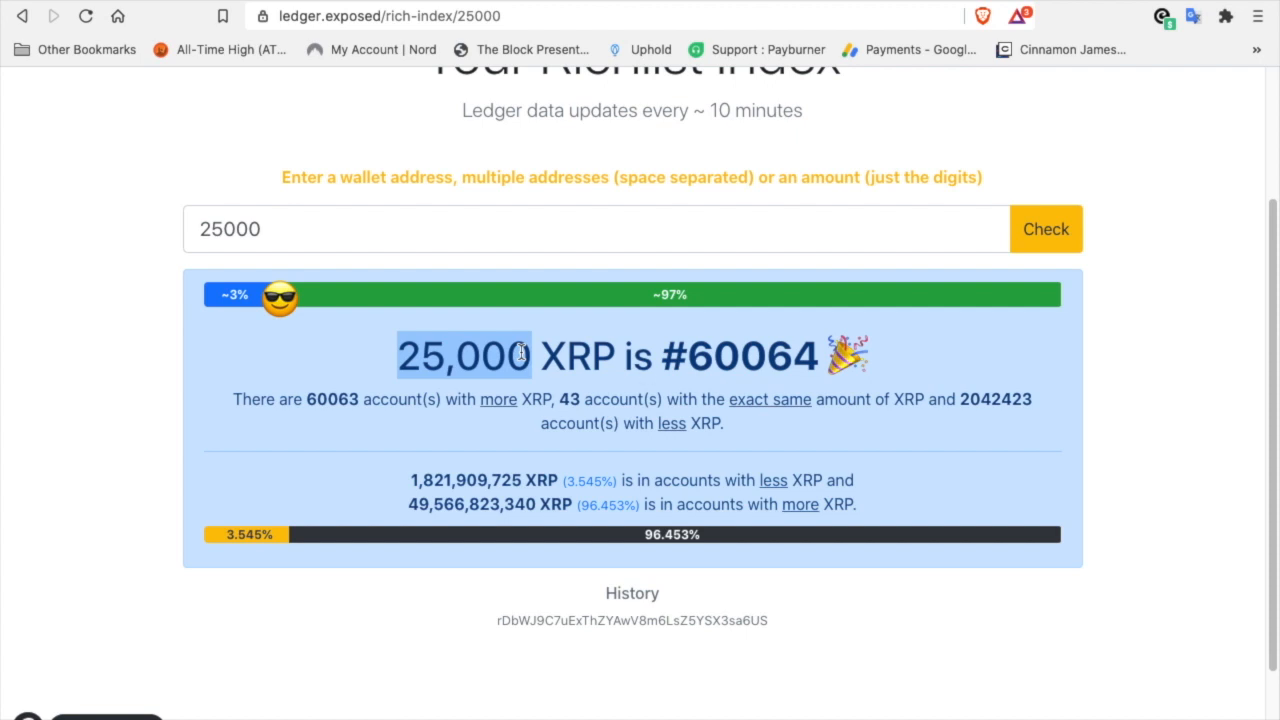
{"action": "scroll", "scroll_direction": "up", "scroll_amount": 3}
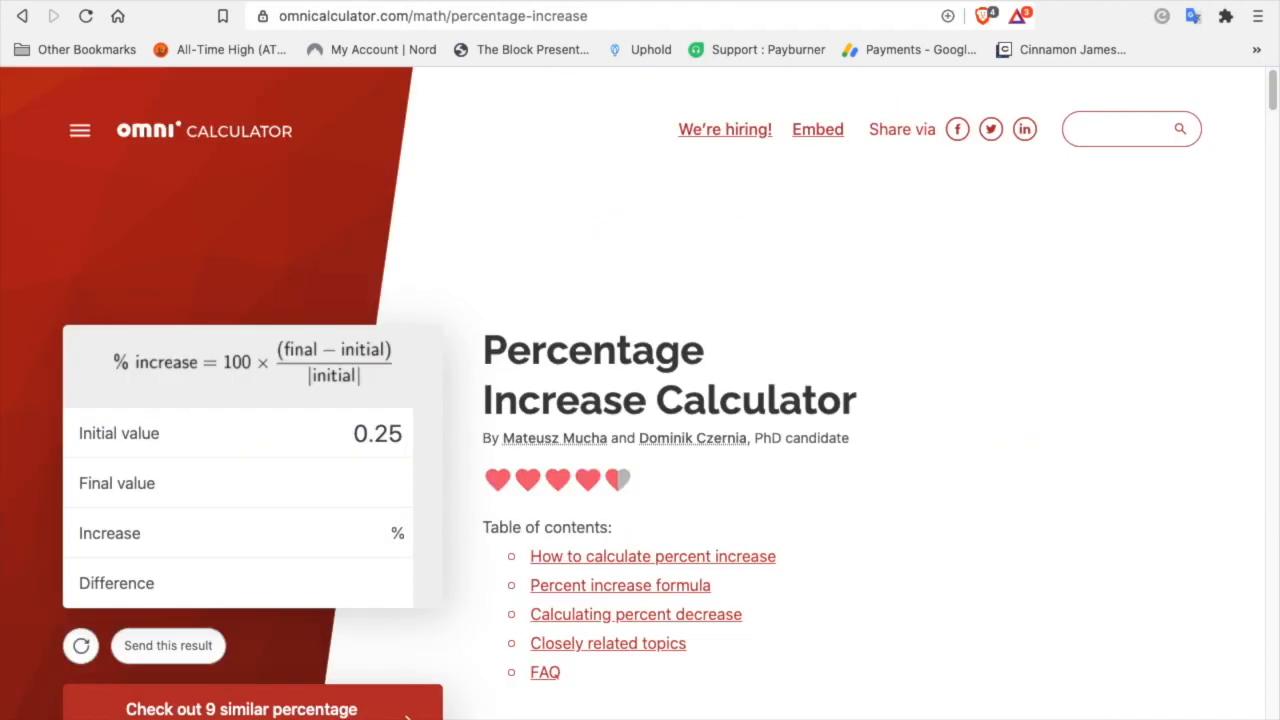
{"action": "mouse_move", "coordinate": [656, 4]}
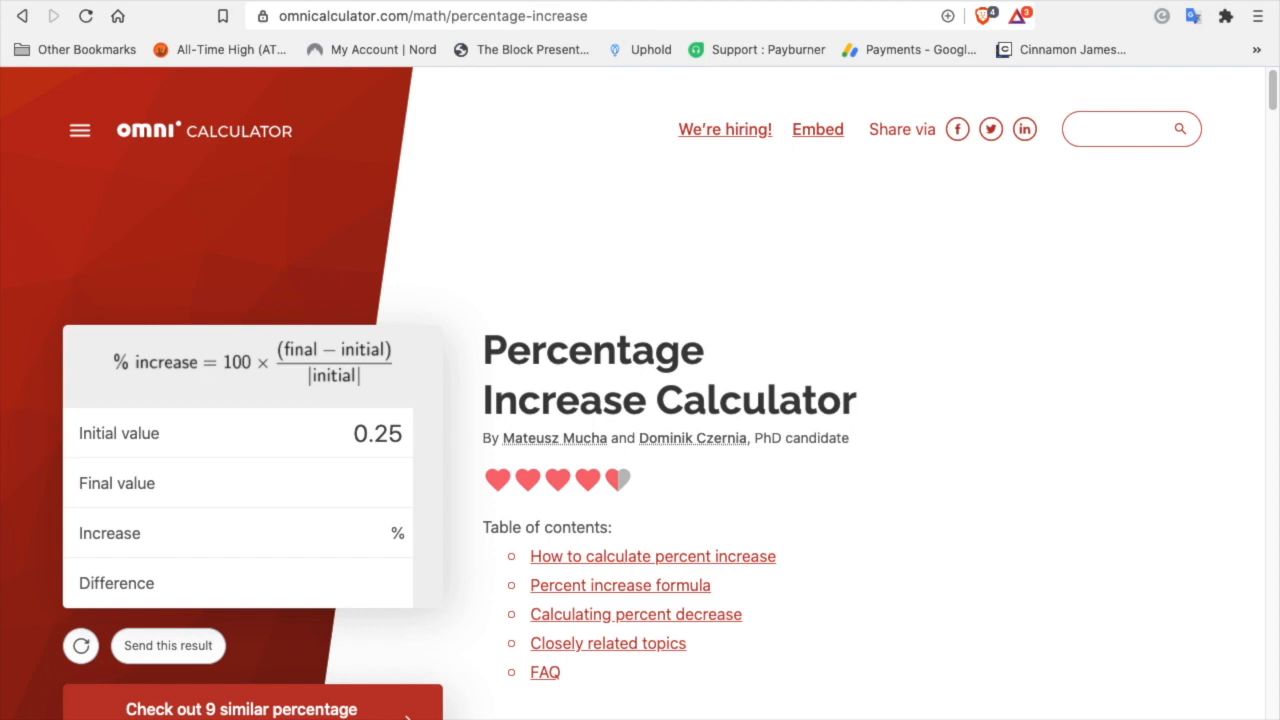
{"action": "type", "text": "3."}
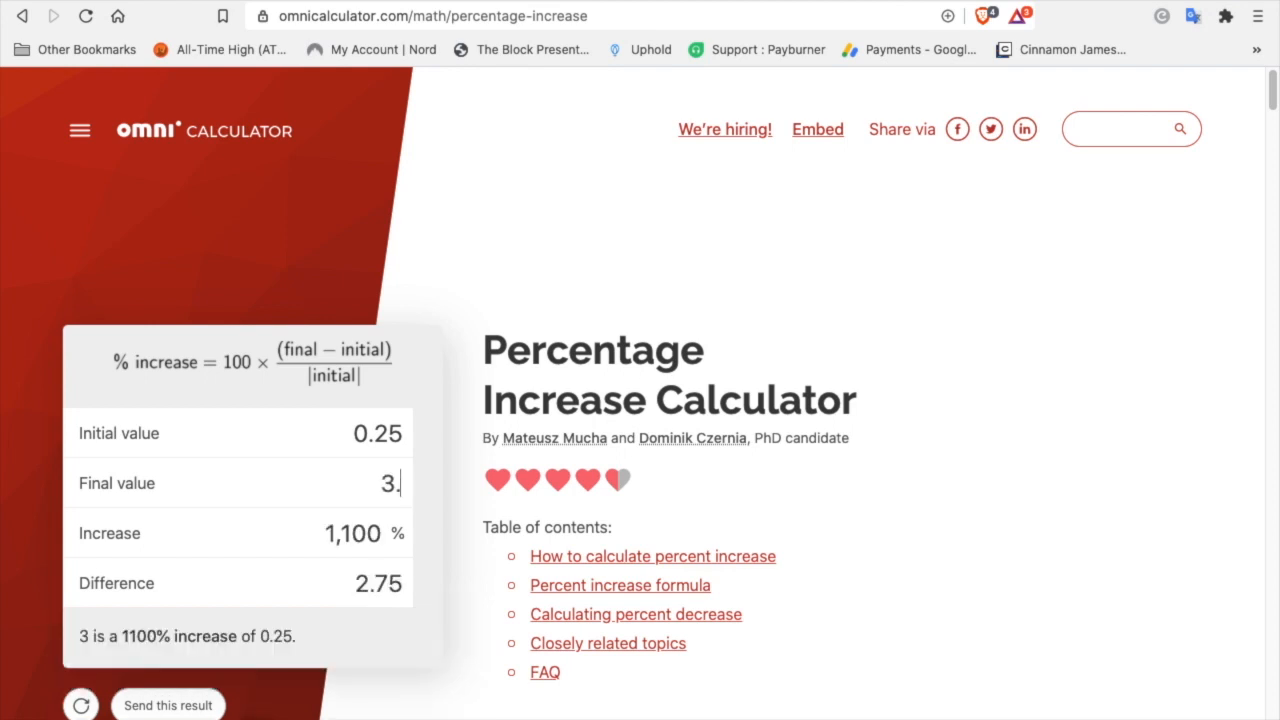
{"action": "type", "text": "84"}
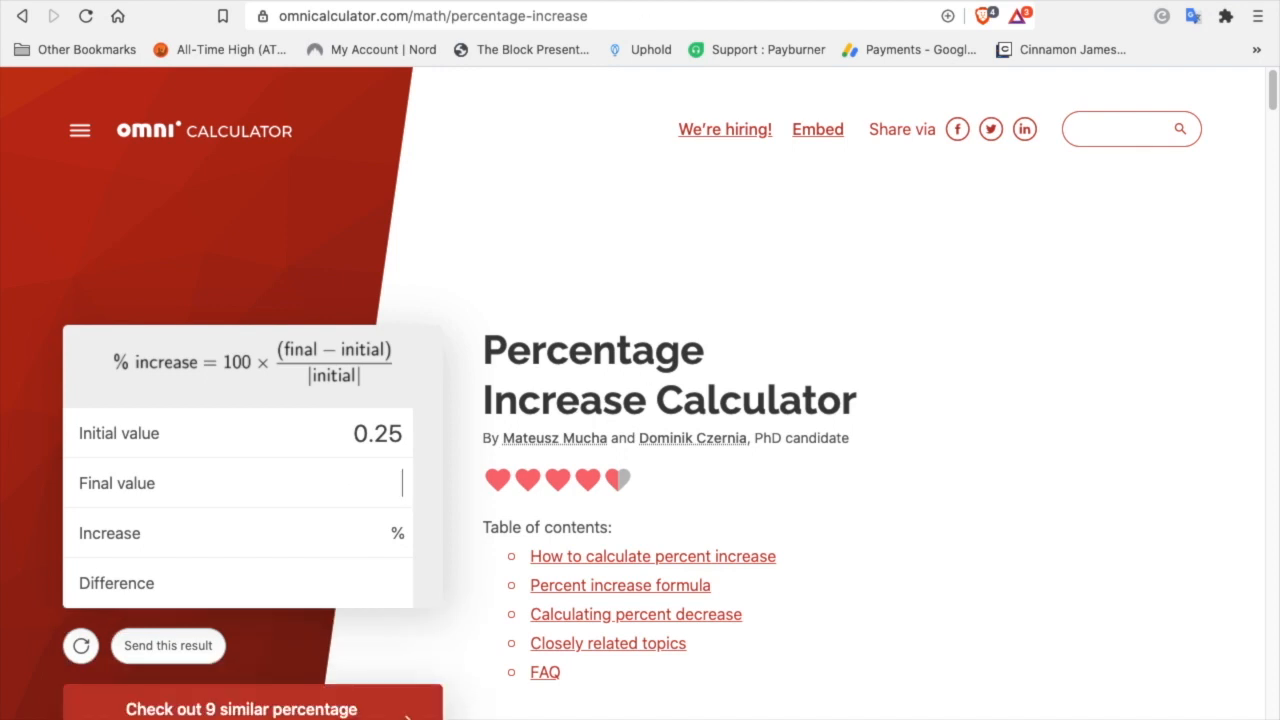
Step: Enter 10.00 as the Final value to compute the percentage increase from 0.25
{"action": "type", "text": "10.00"}
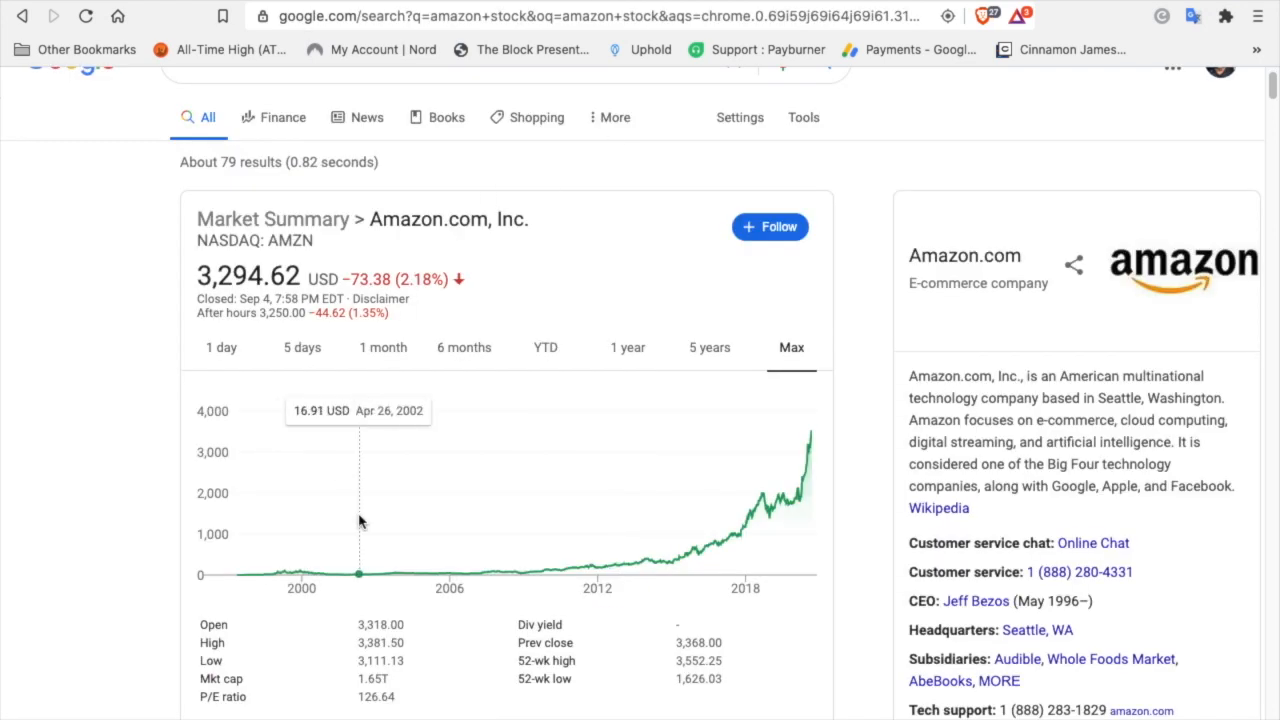
{"action": "mouse_move", "coordinate": [610, 572]}
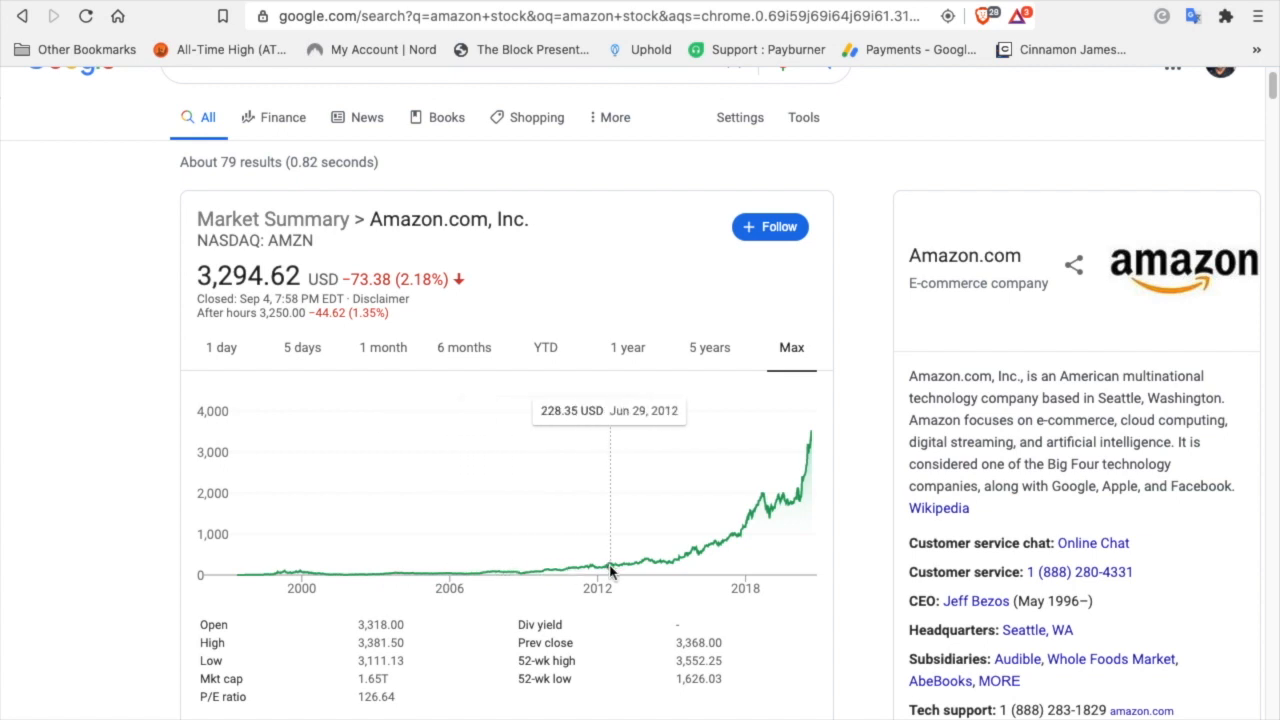
{"action": "mouse_move", "coordinate": [696, 556]}
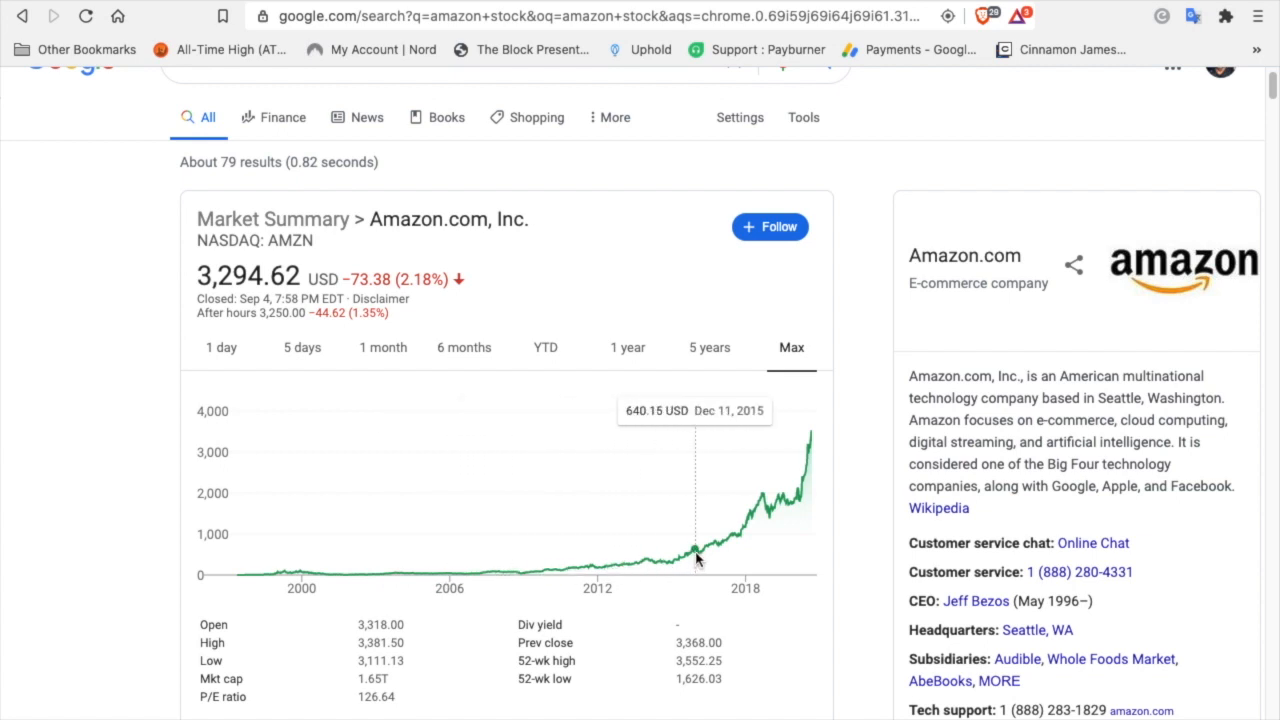
{"action": "mouse_move", "coordinate": [302, 584]}
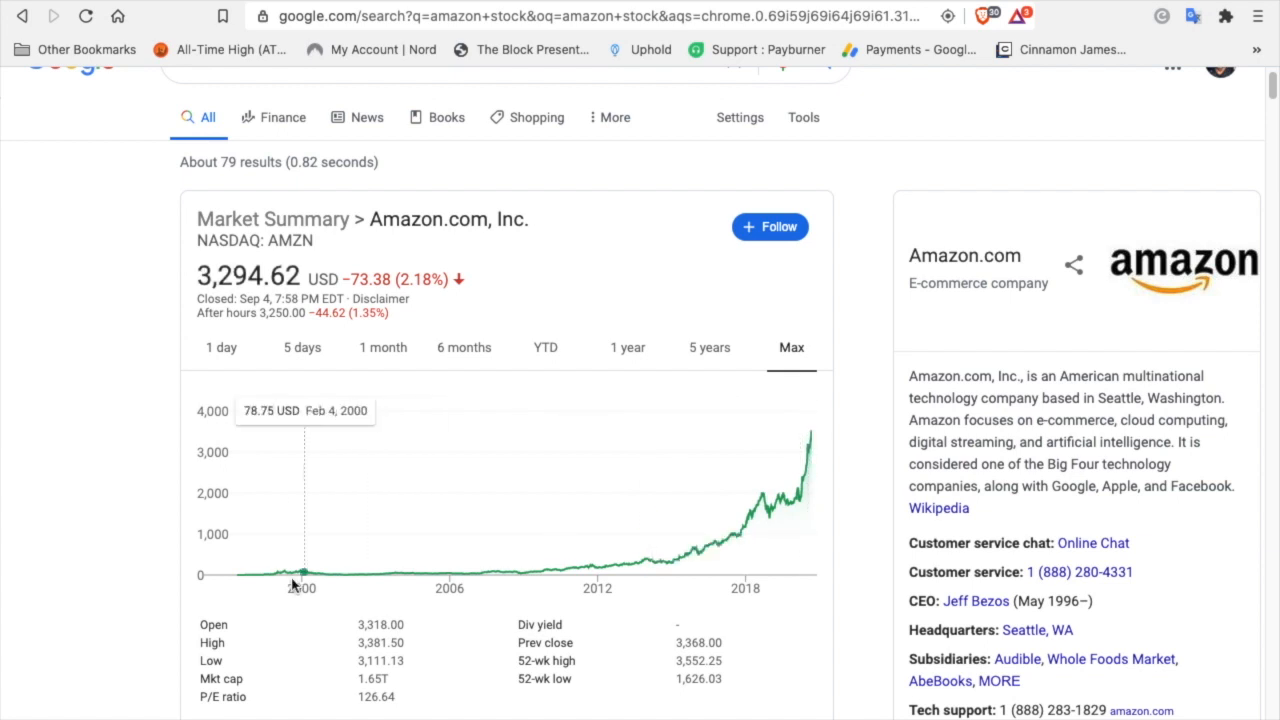
{"action": "mouse_move", "coordinate": [338, 578]}
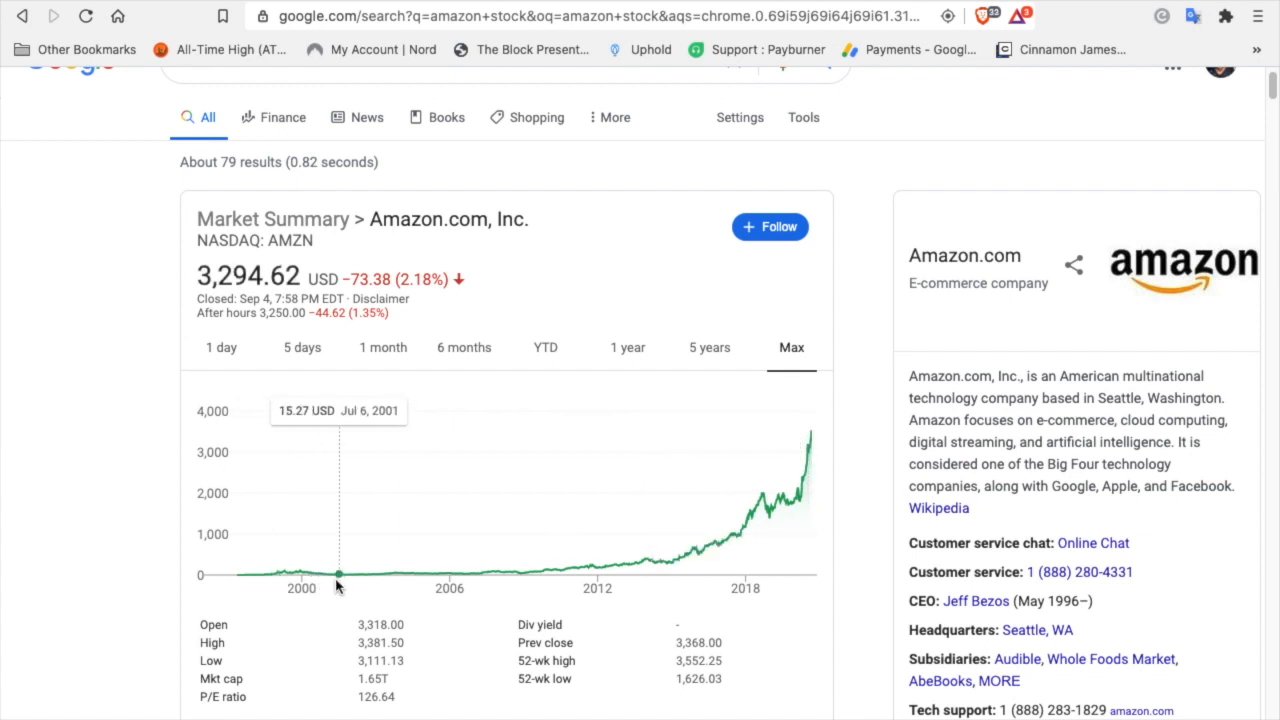
{"action": "mouse_move", "coordinate": [330, 576]}
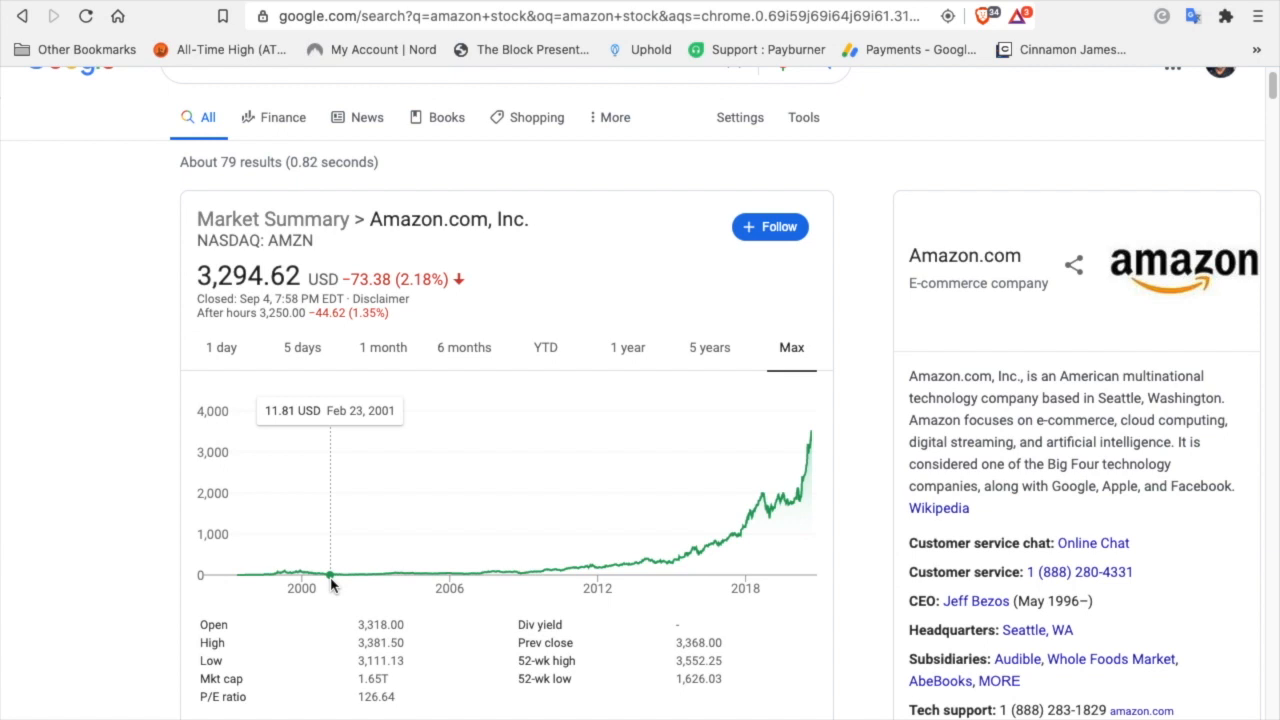
{"action": "mouse_move", "coordinate": [536, 572]}
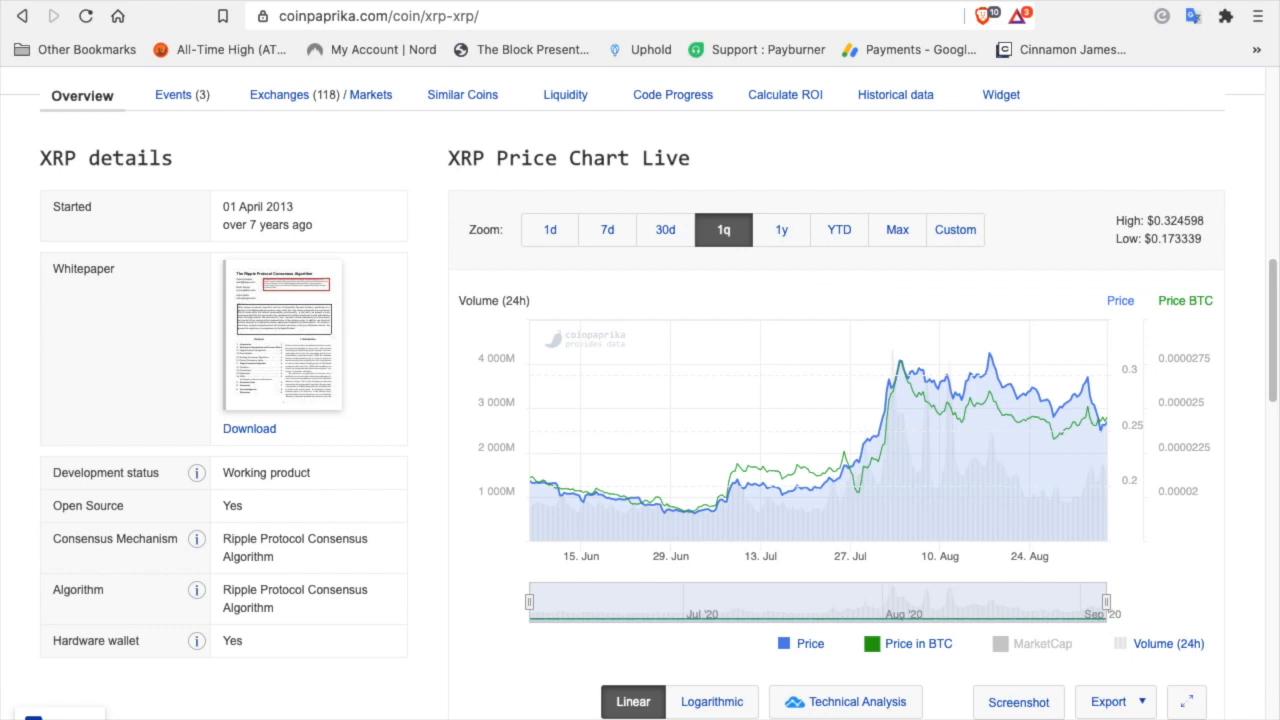
{"action": "mouse_move", "coordinate": [704, 508]}
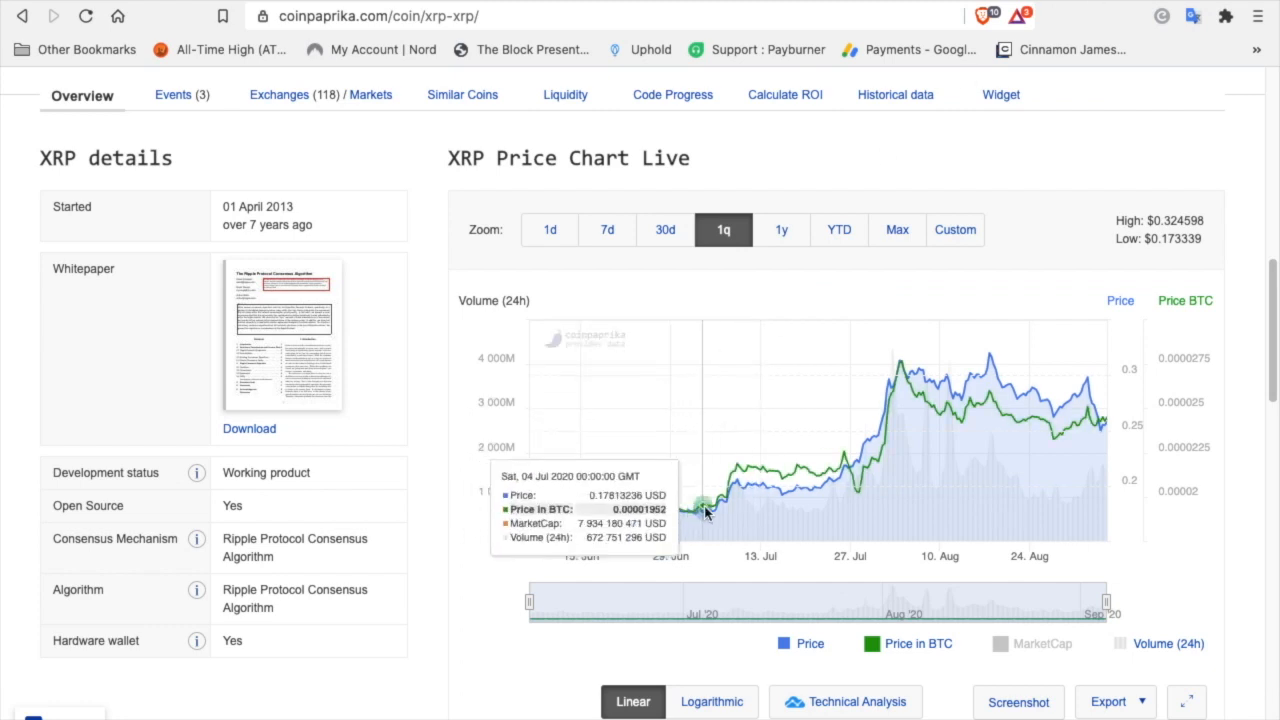
{"action": "mouse_move", "coordinate": [708, 512]}
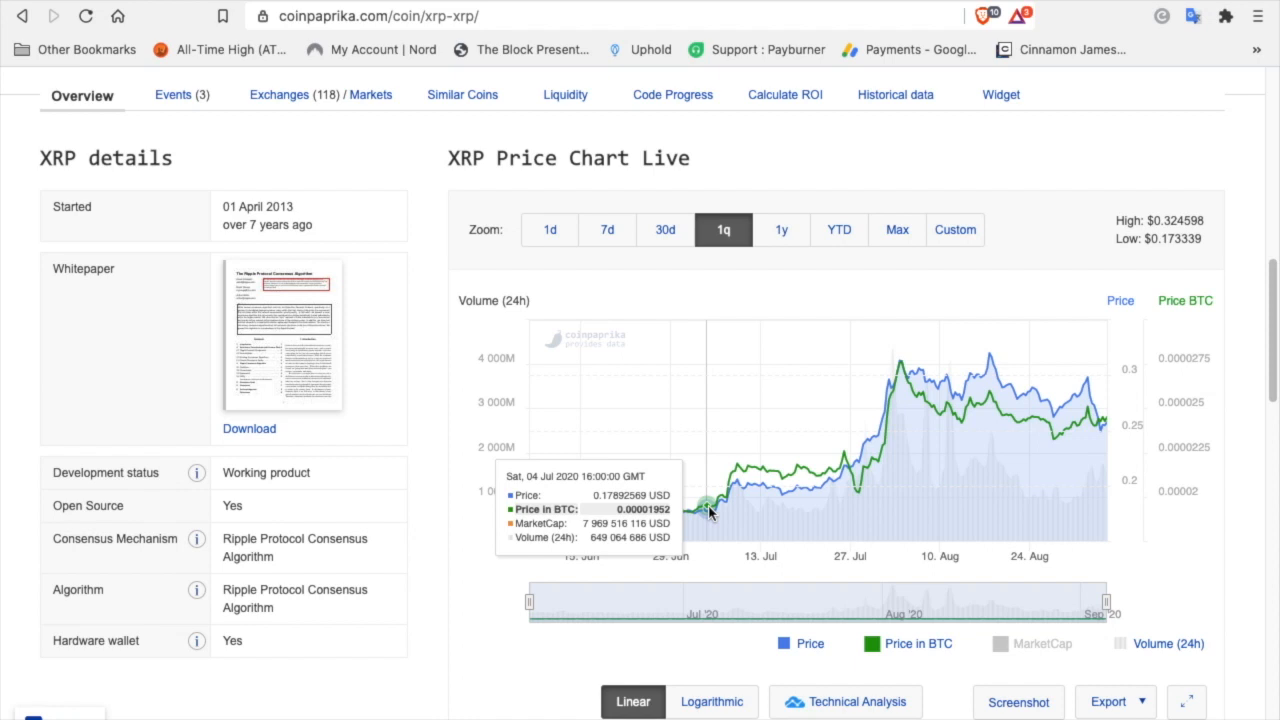
{"action": "mouse_move", "coordinate": [898, 362]}
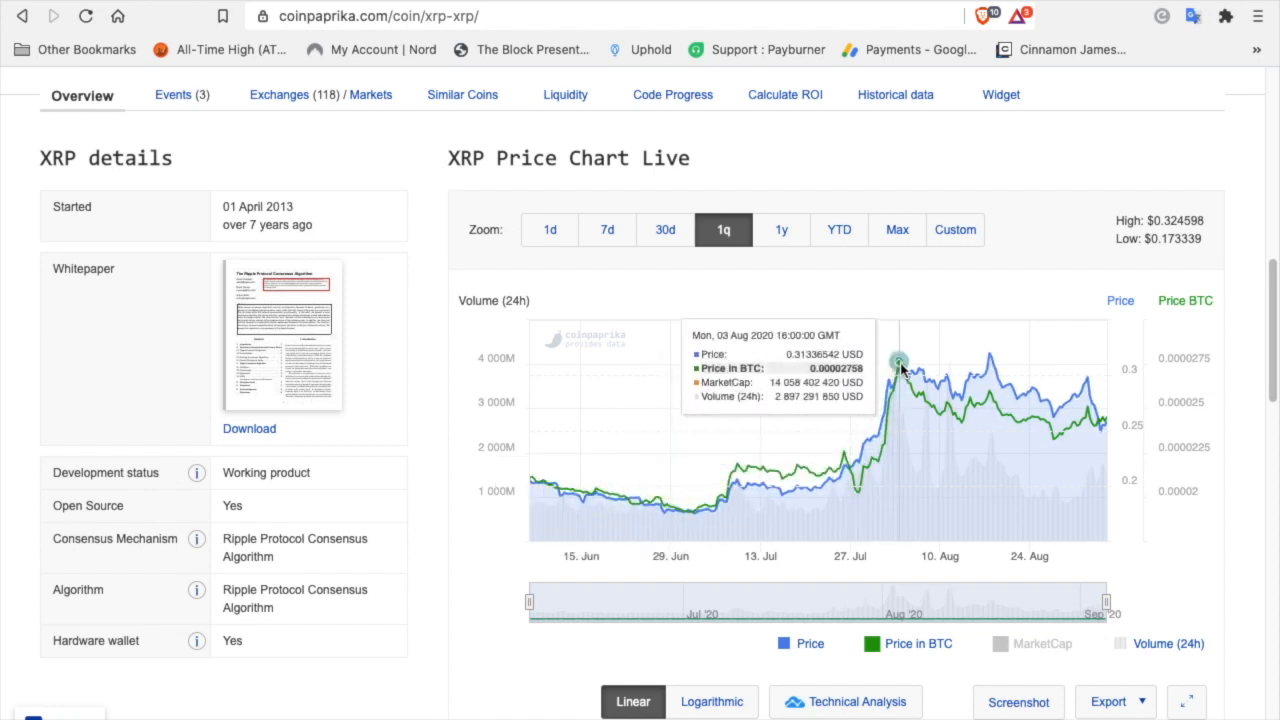